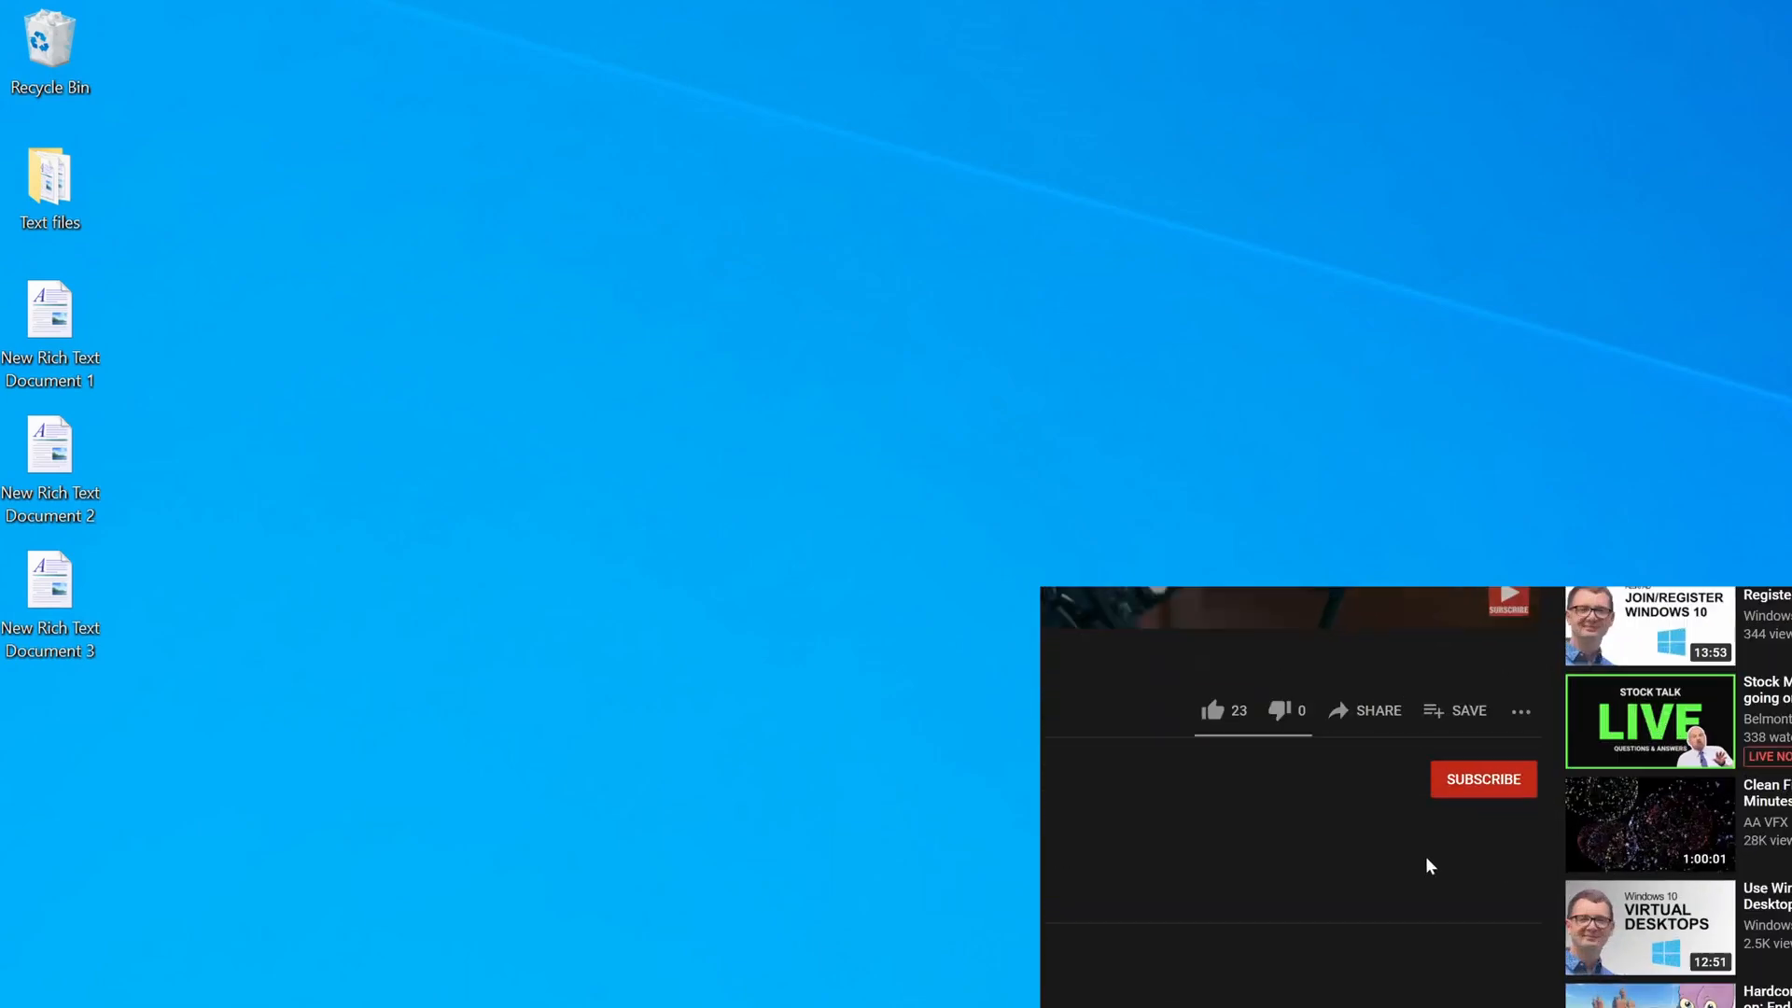
Step: Send the three selected rich text documents to a compressed folder named Docs
{"action": "left_click", "coordinate": [1483, 779]}
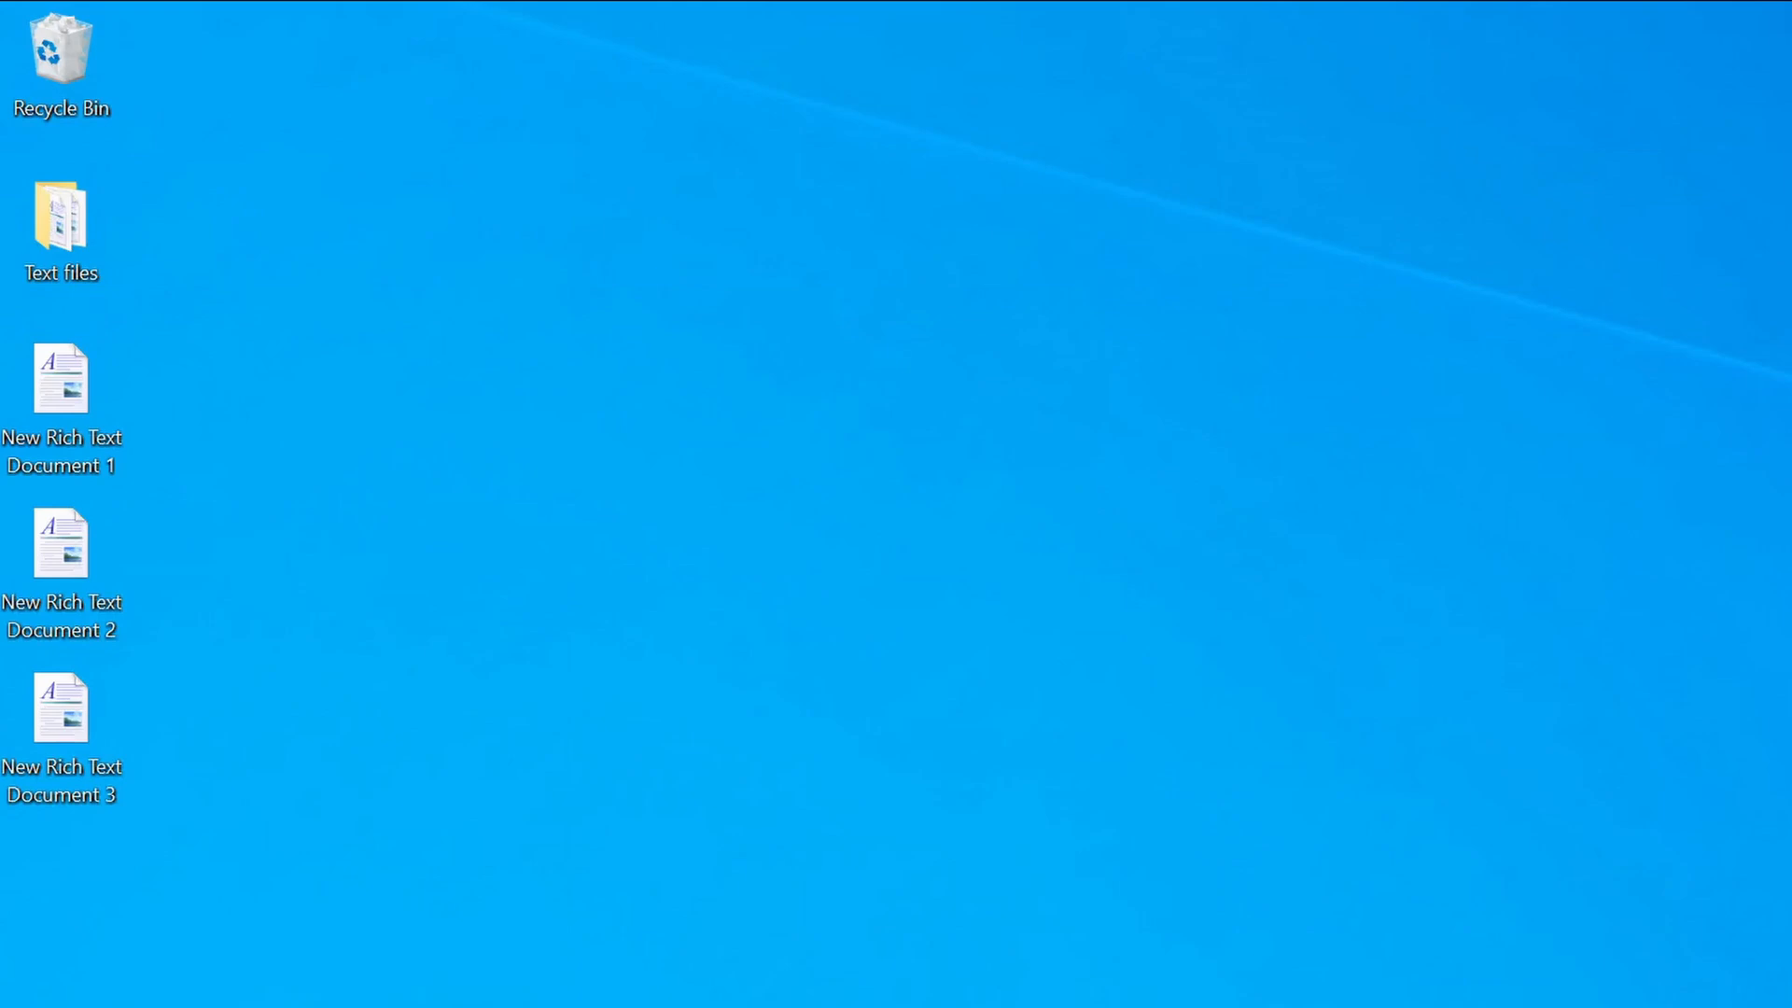
{"action": "mouse_move", "coordinate": [251, 886]}
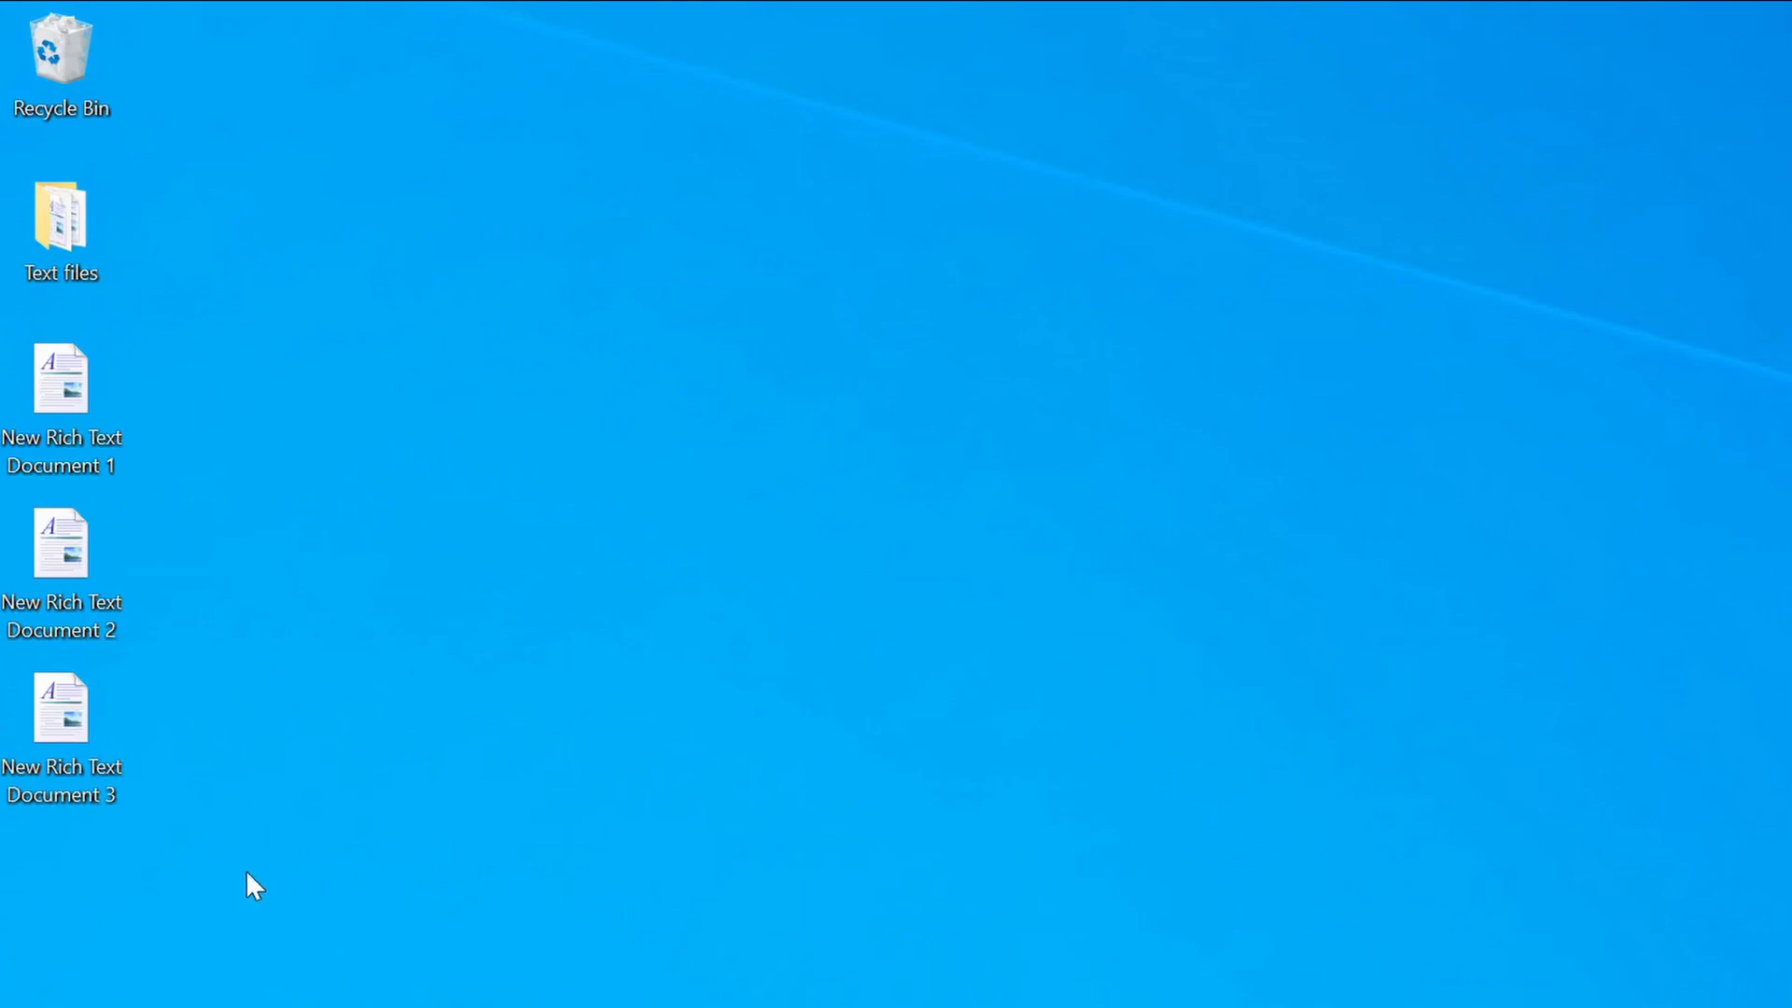
{"action": "left_click_drag", "start_coordinate": [251, 886], "coordinate": [11, 320]}
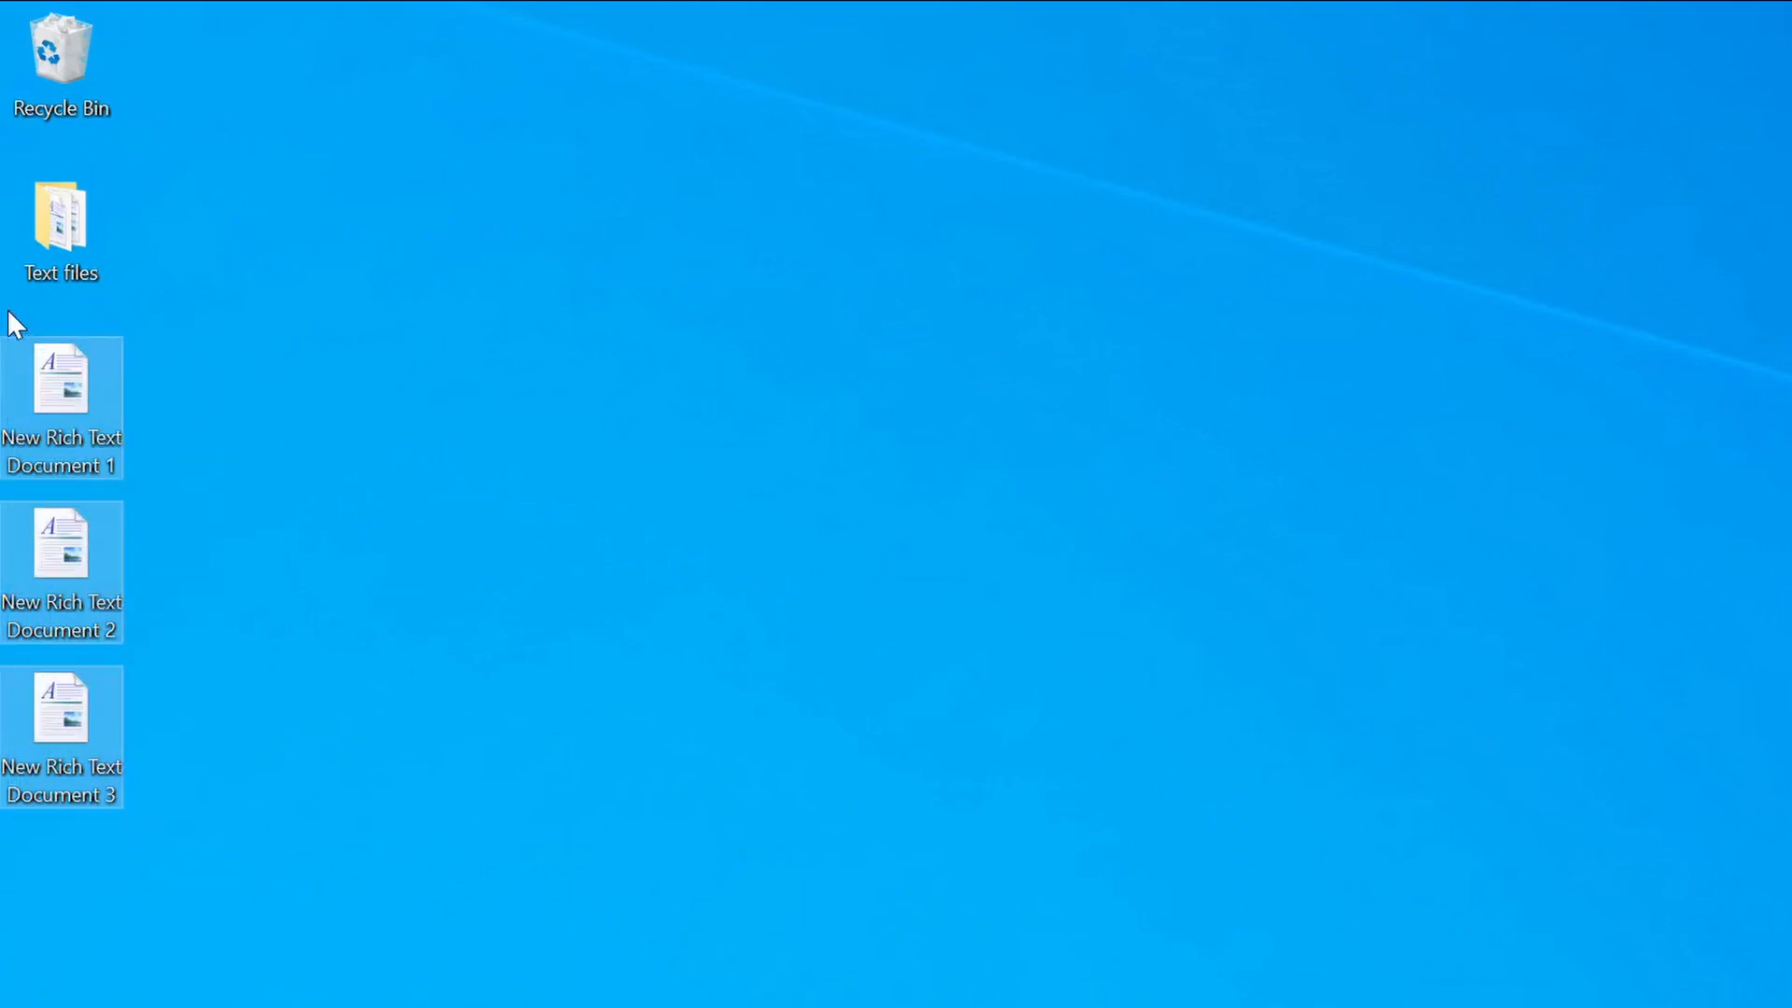
{"action": "left_click", "coordinate": [61, 708]}
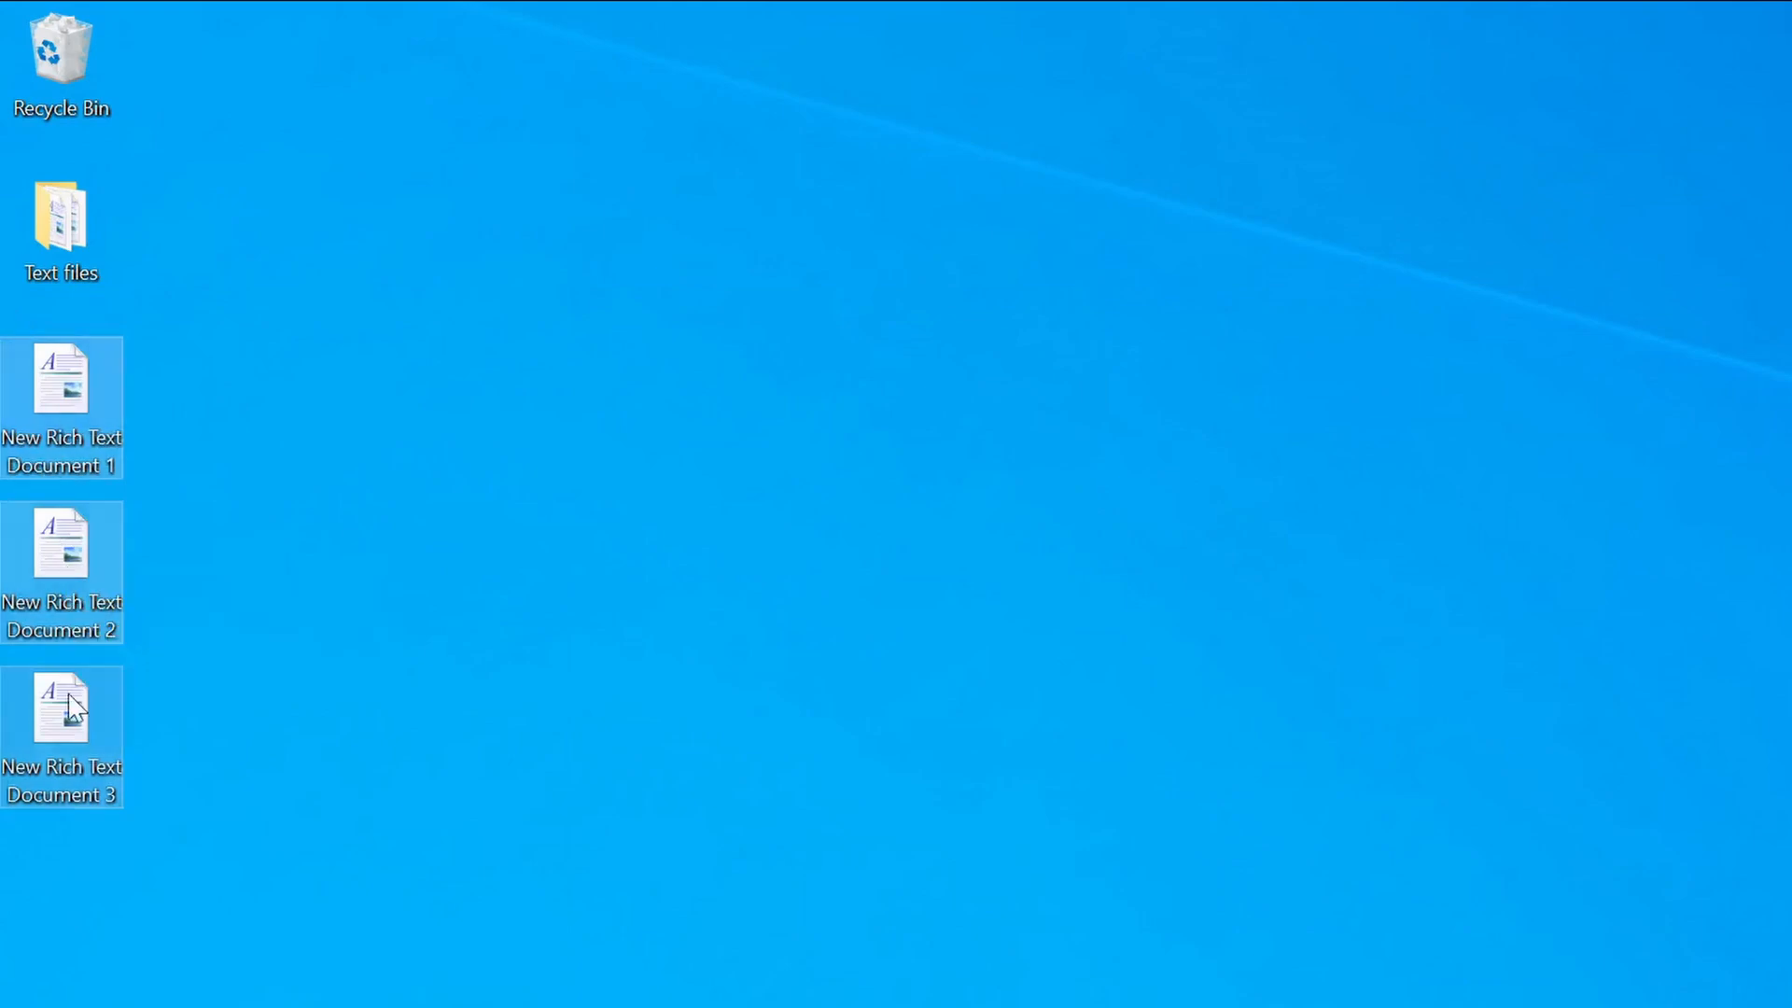
{"action": "right_click", "coordinate": [62, 703]}
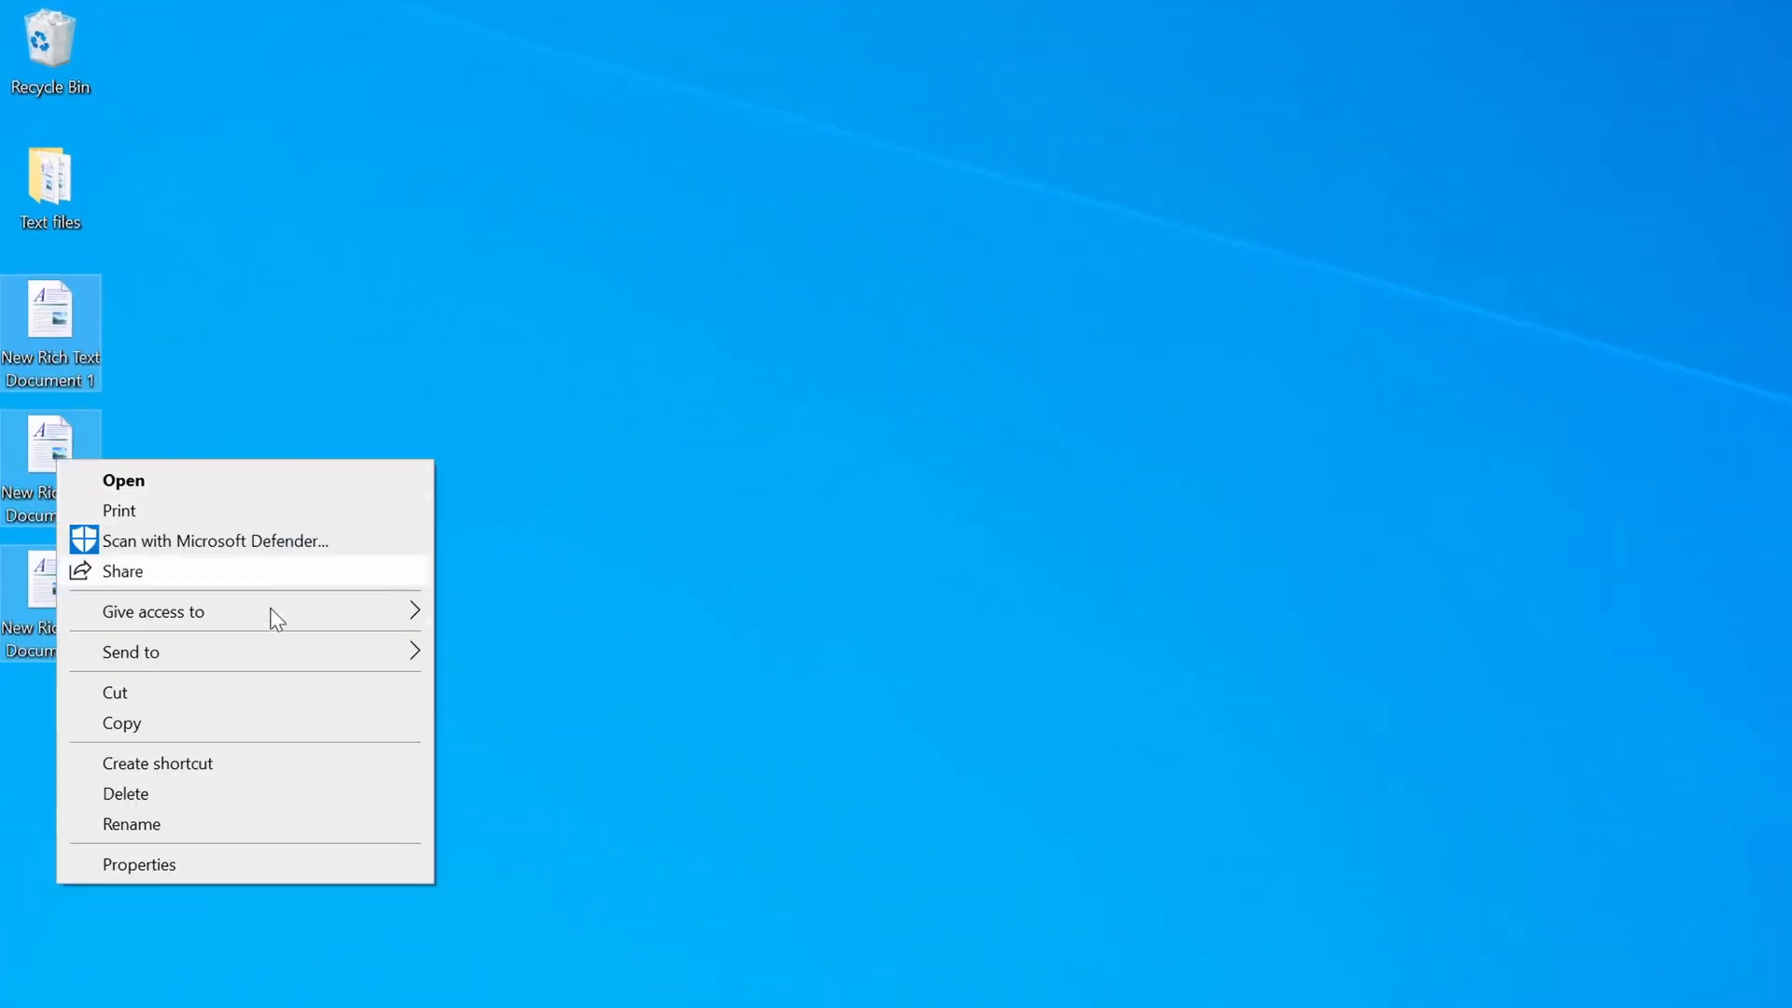
{"action": "mouse_move", "coordinate": [132, 652]}
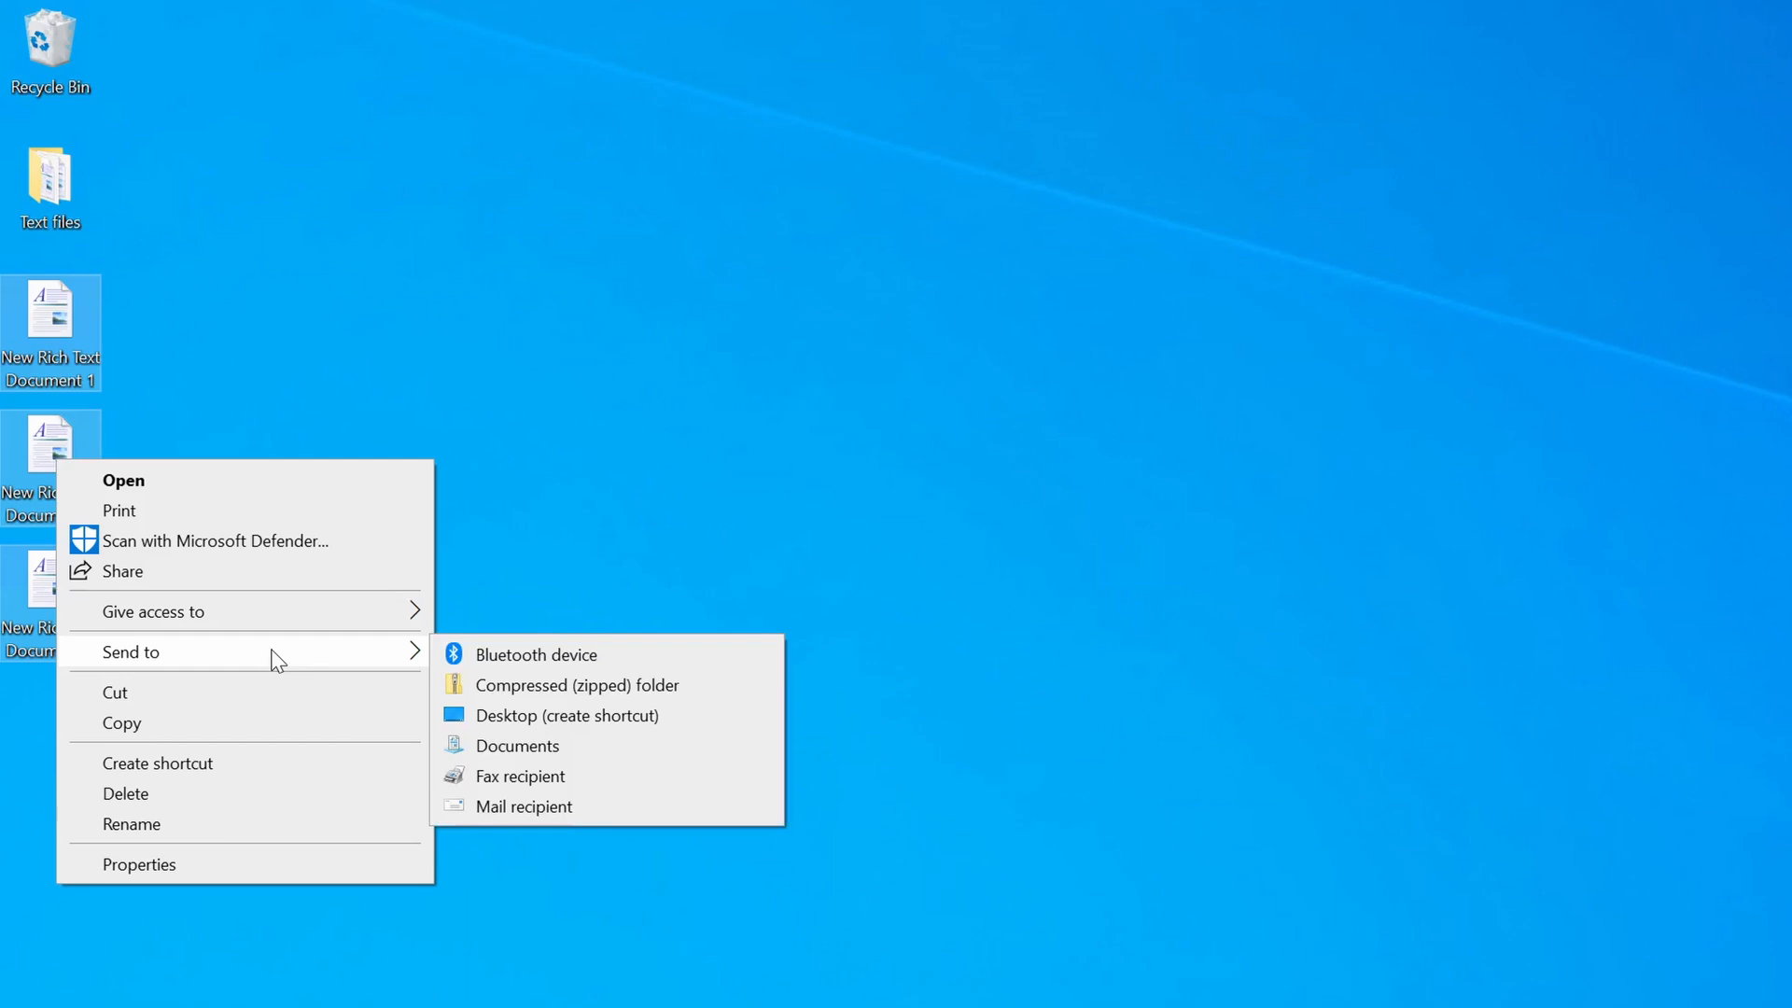
{"action": "mouse_move", "coordinate": [775, 702]}
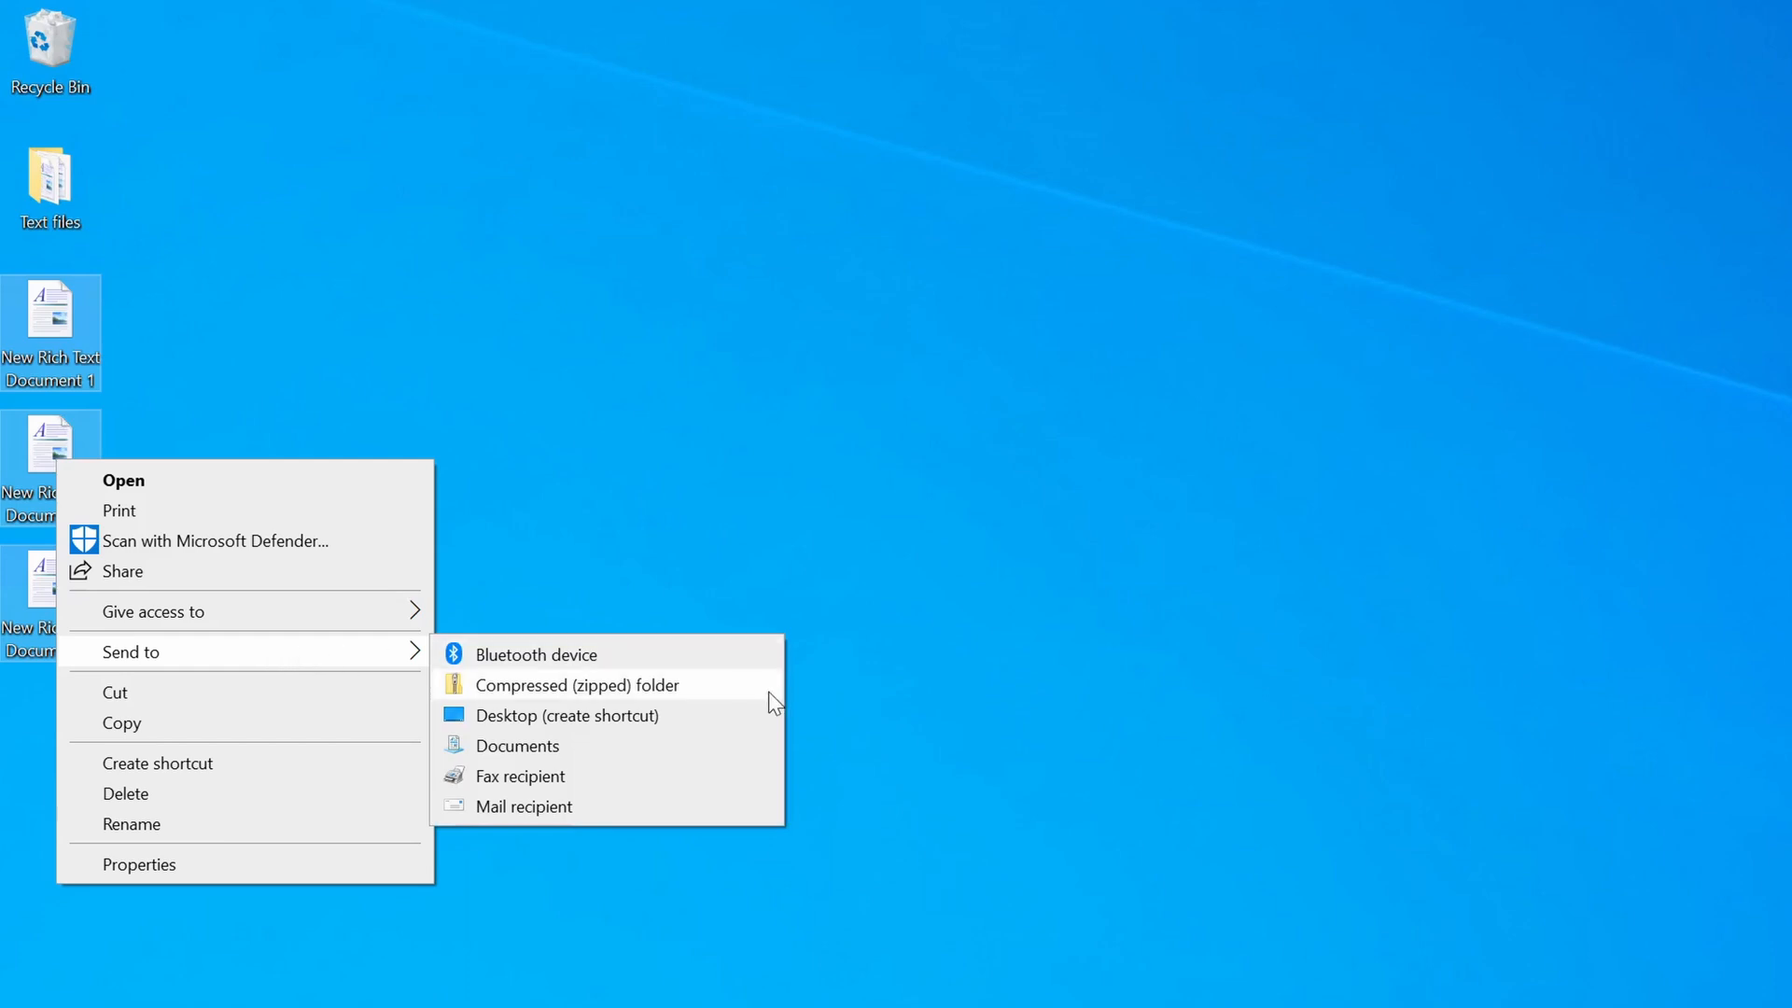
{"action": "left_click", "coordinate": [577, 684]}
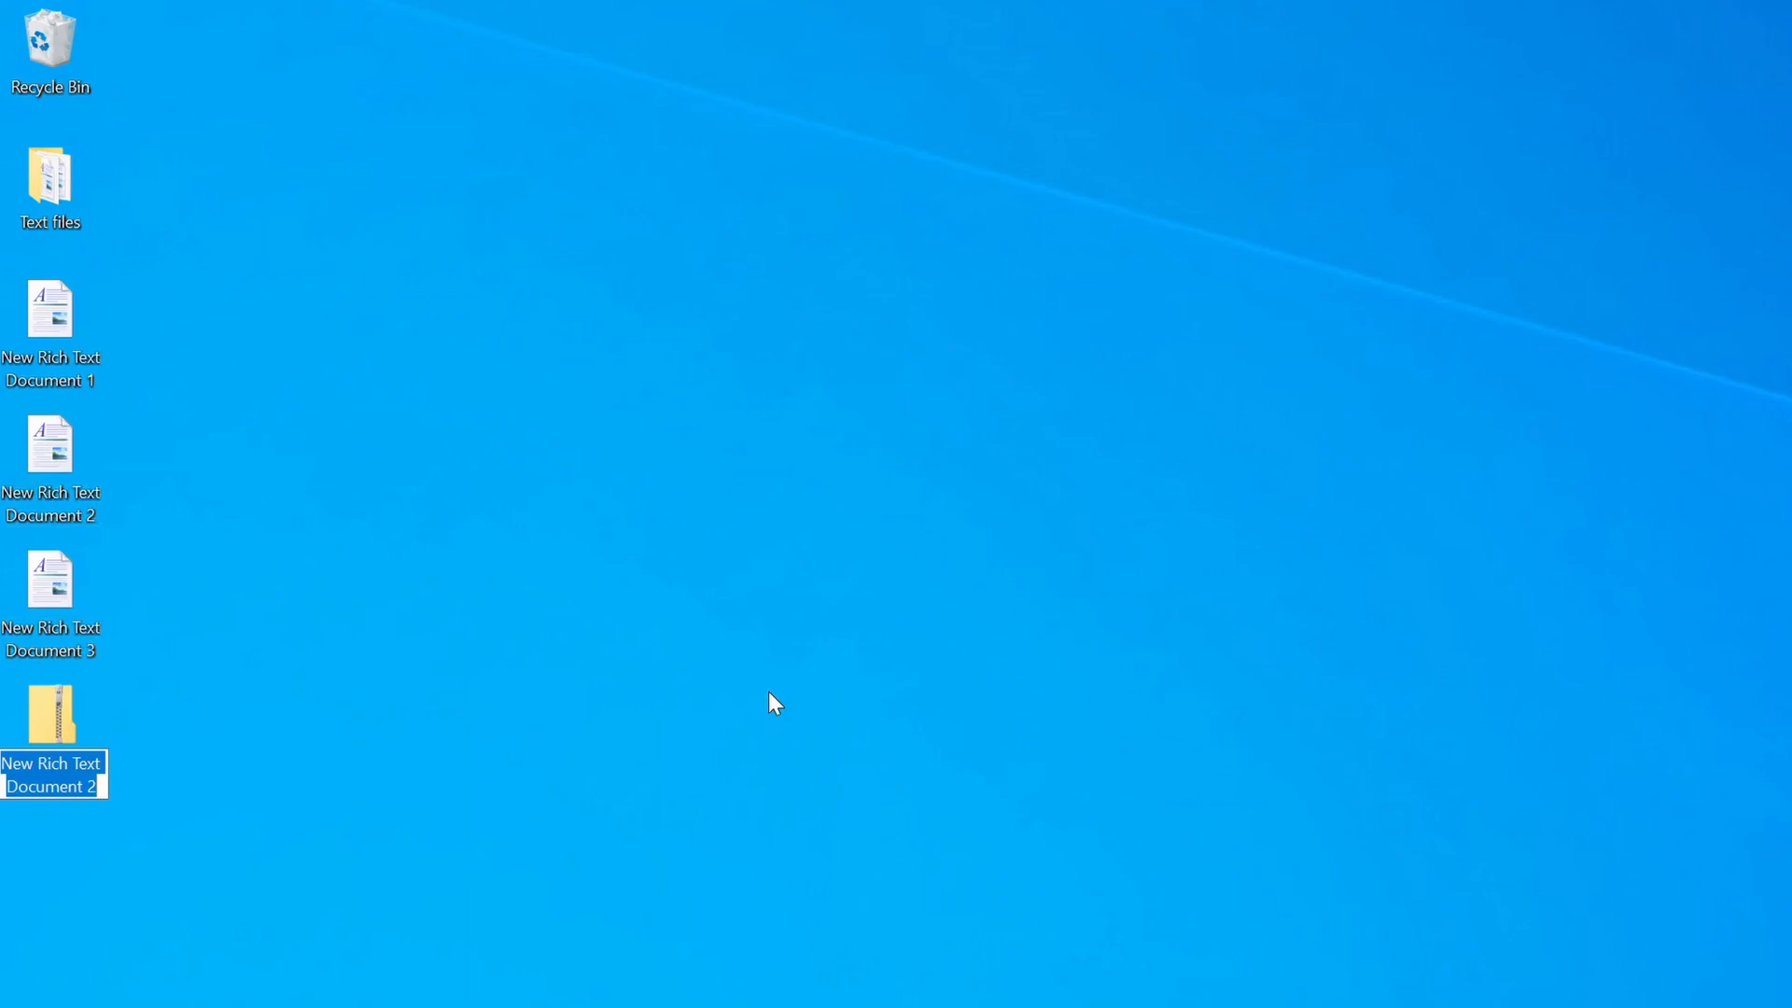
{"action": "type", "text": "Docs"}
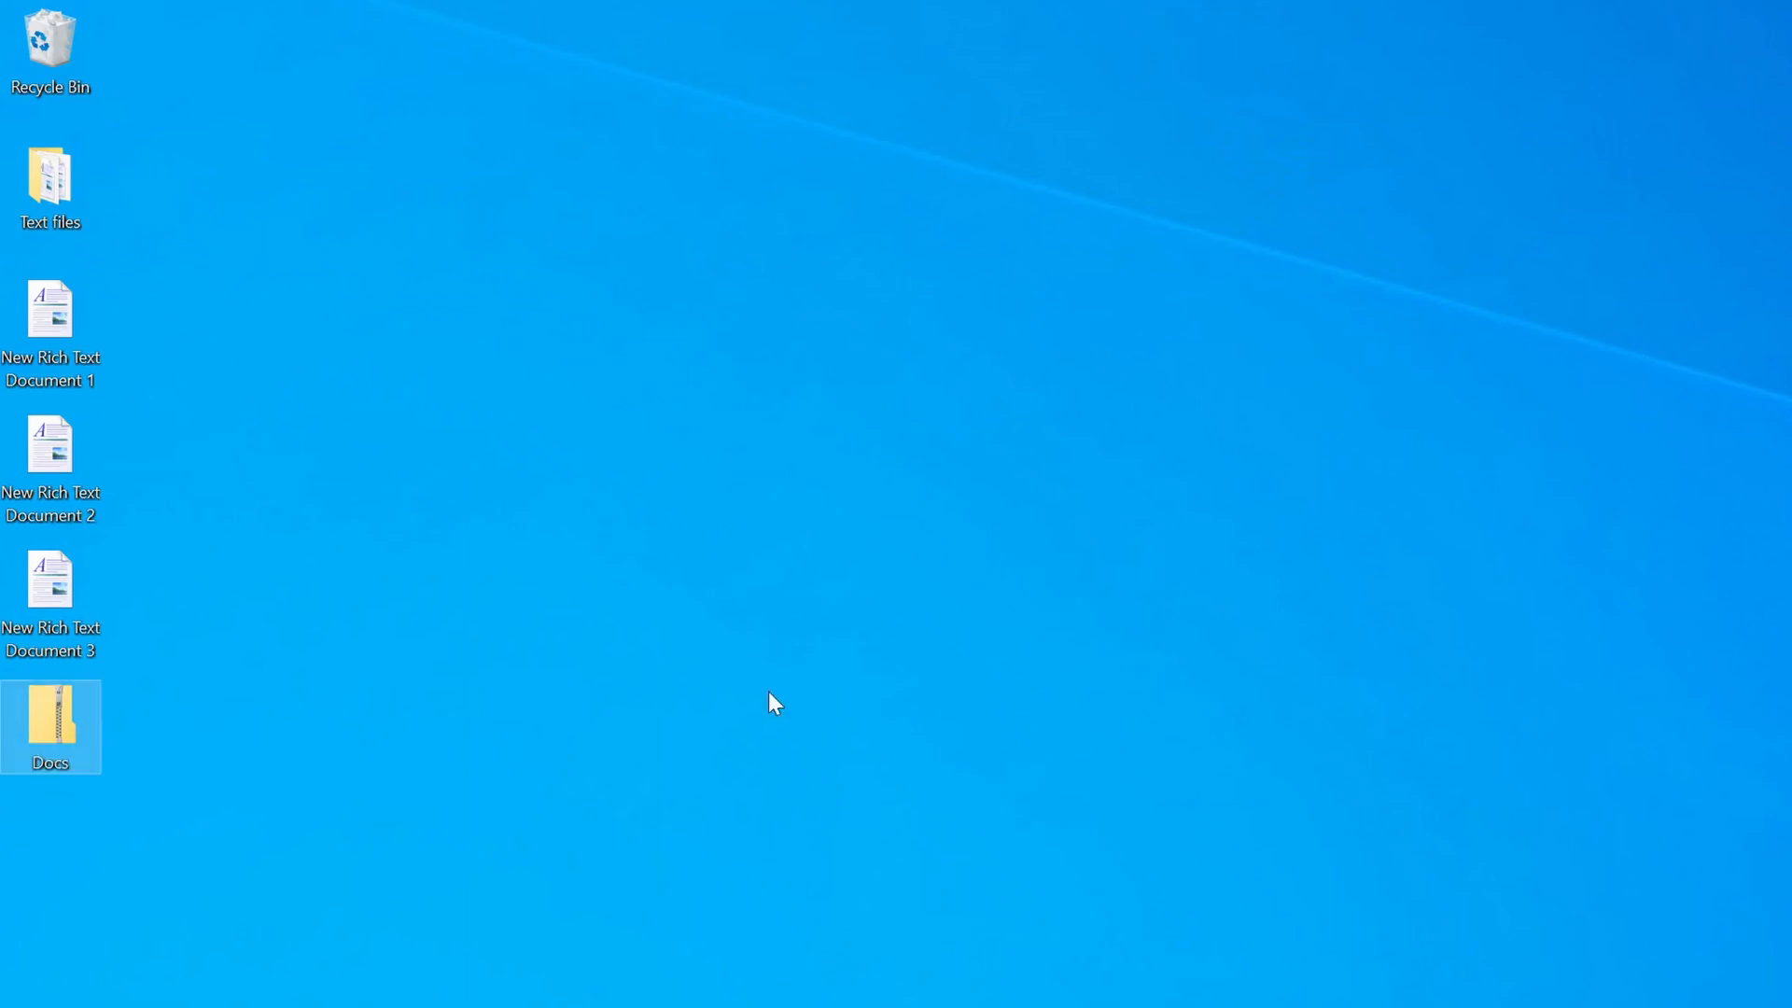
Step: Open the Docs zip and scroll through its three documents
{"action": "double_click", "coordinate": [50, 726]}
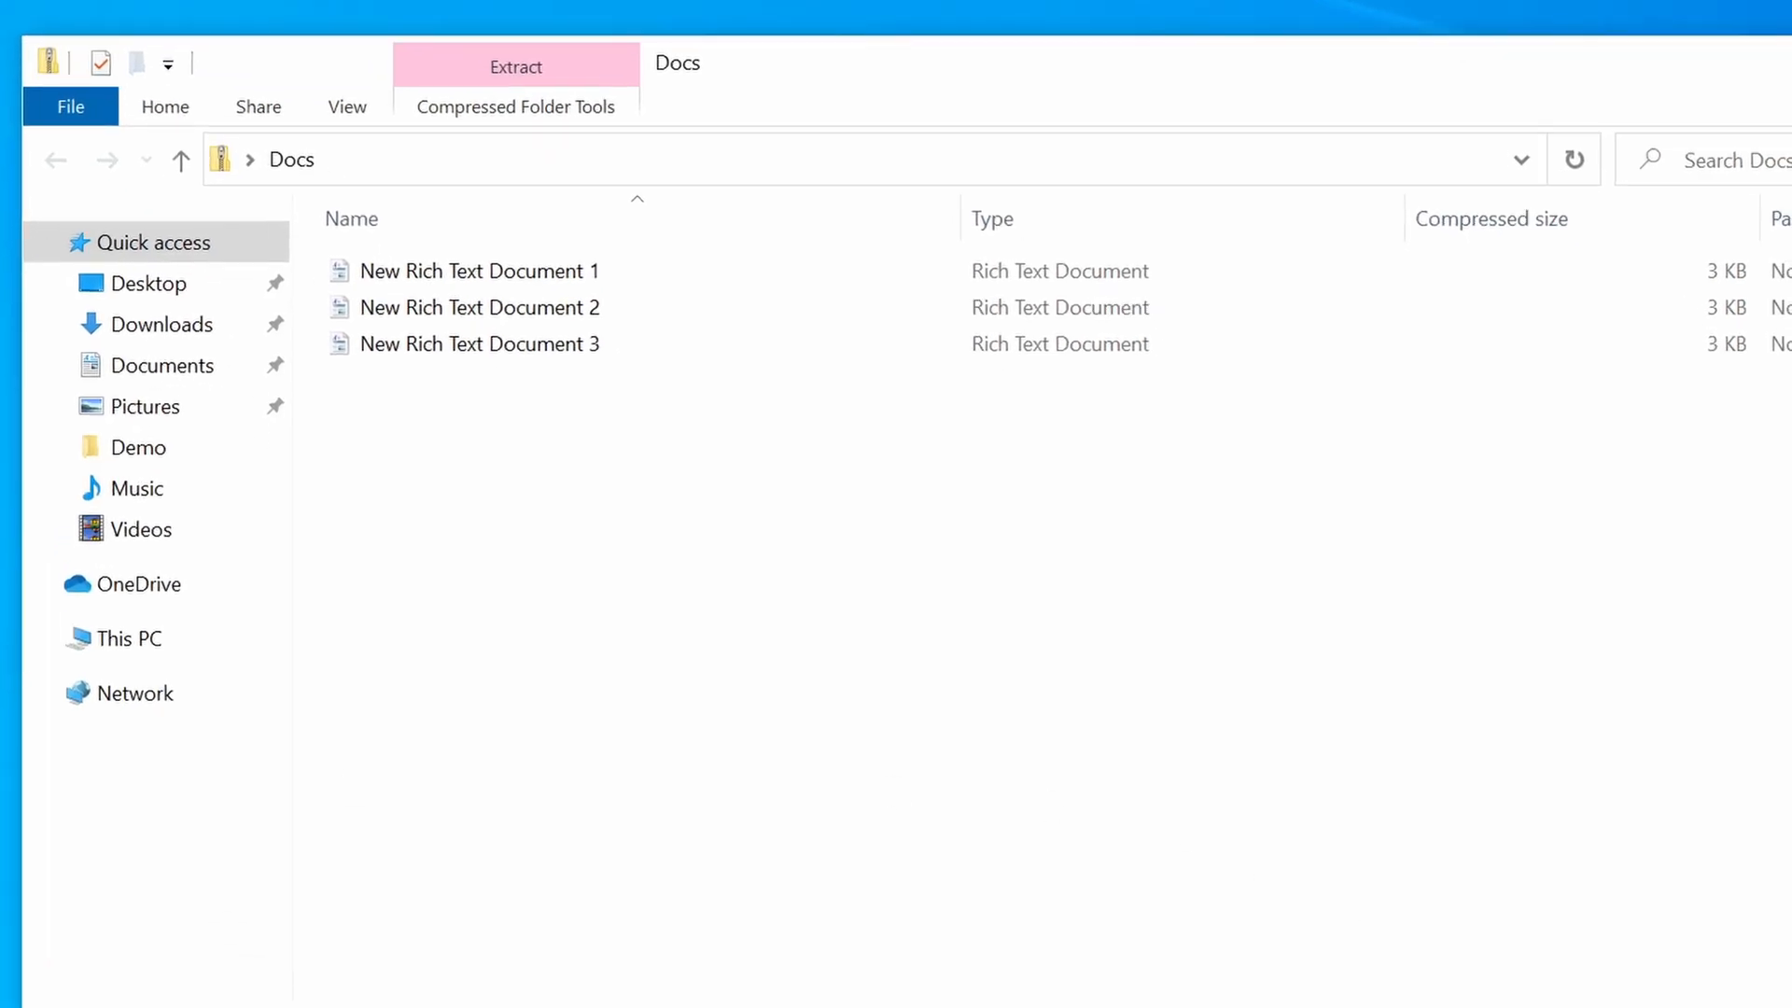
{"action": "scroll", "scroll_direction": "right", "scroll_amount": 3}
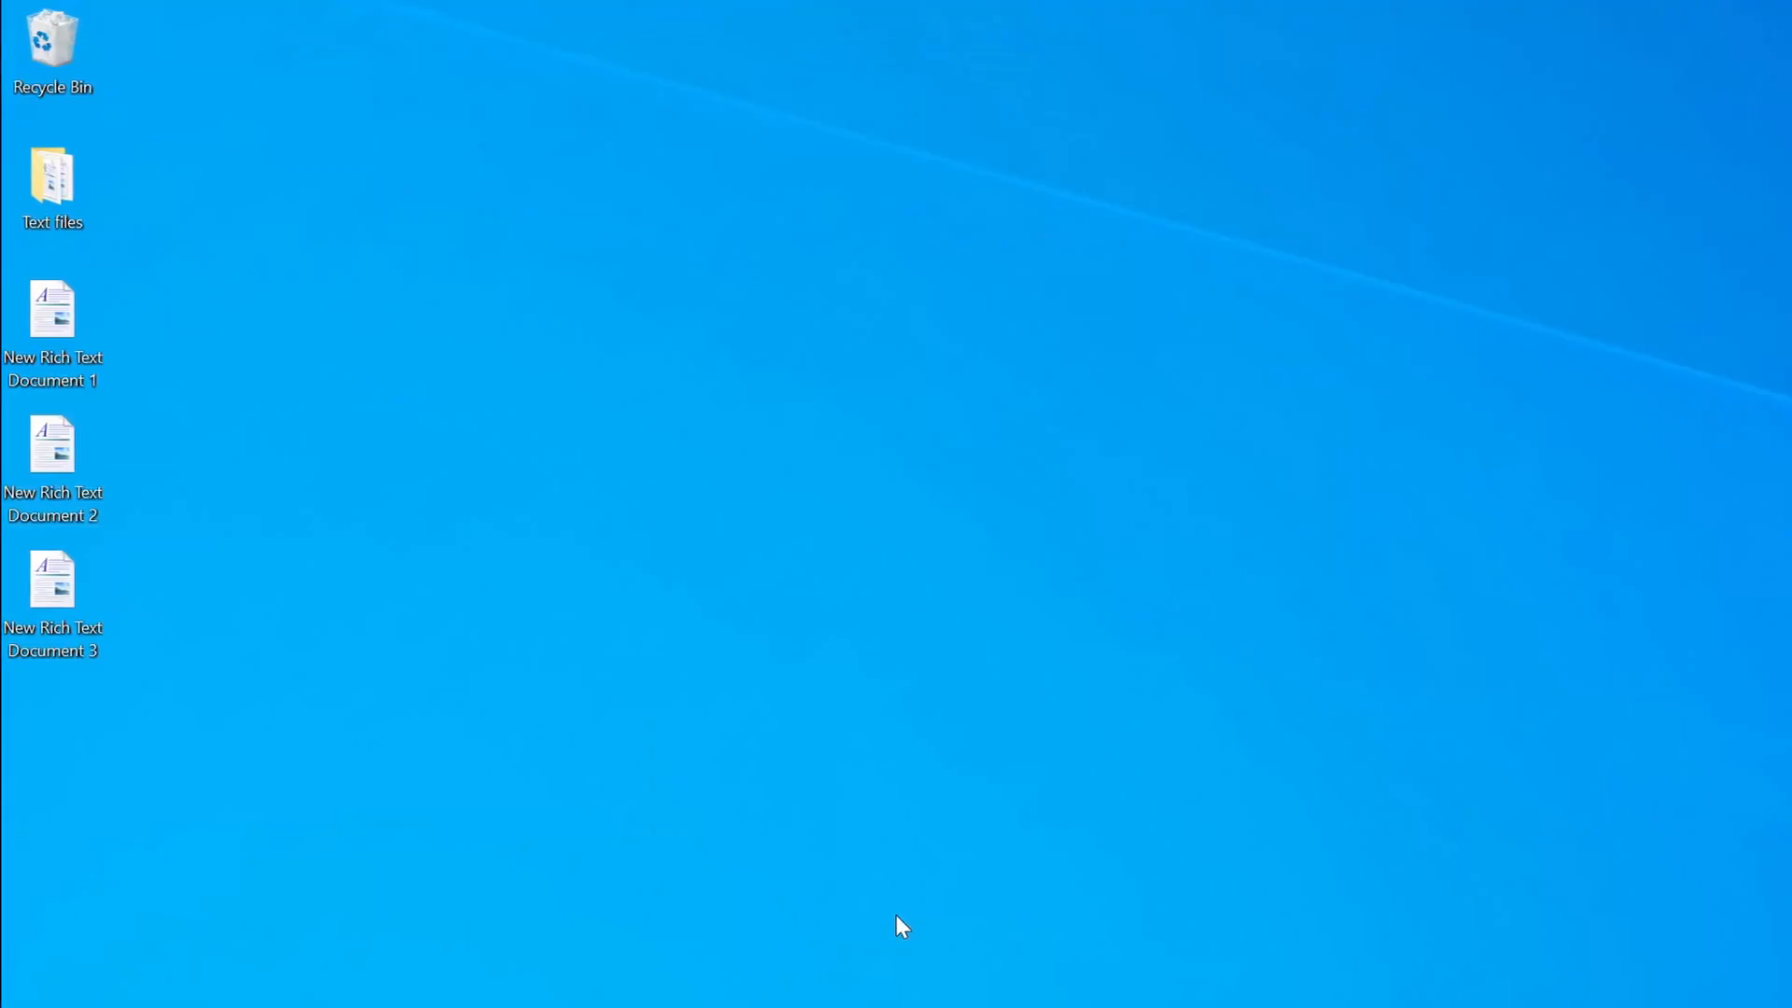
Step: Open File Explorer at the Desktop folder and bring up the Share tab
{"action": "key", "text": "win+e"}
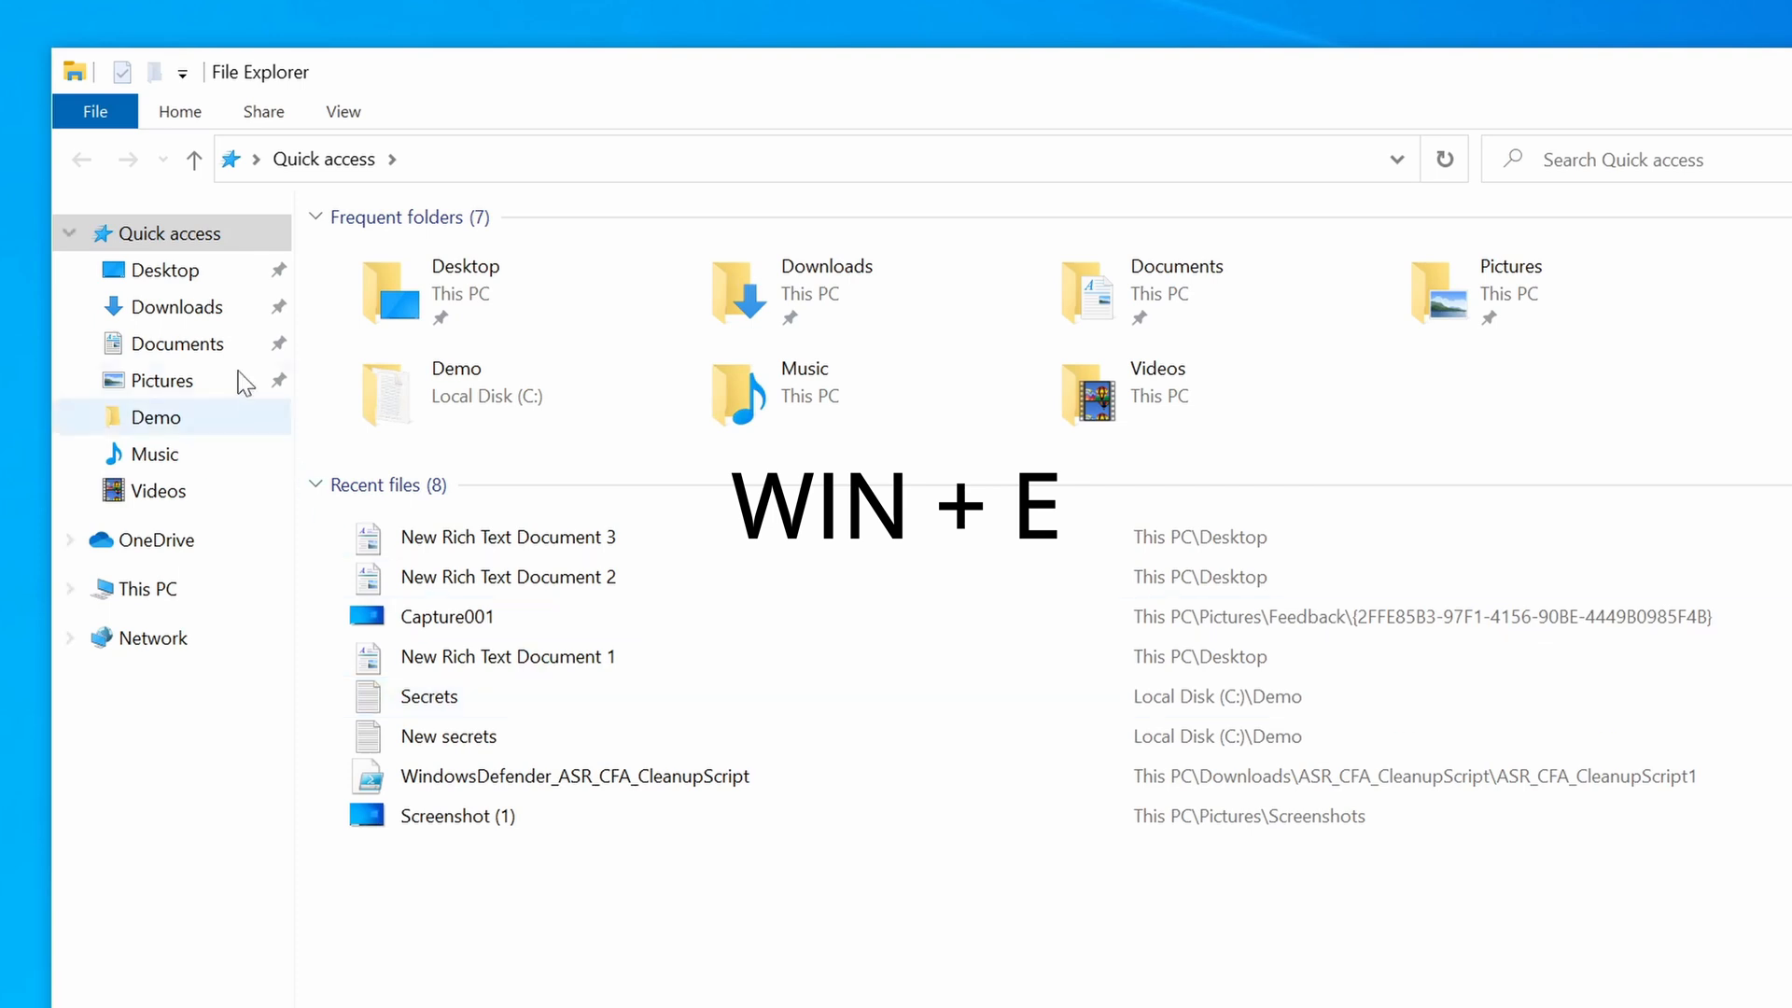
{"action": "left_click", "coordinate": [164, 269]}
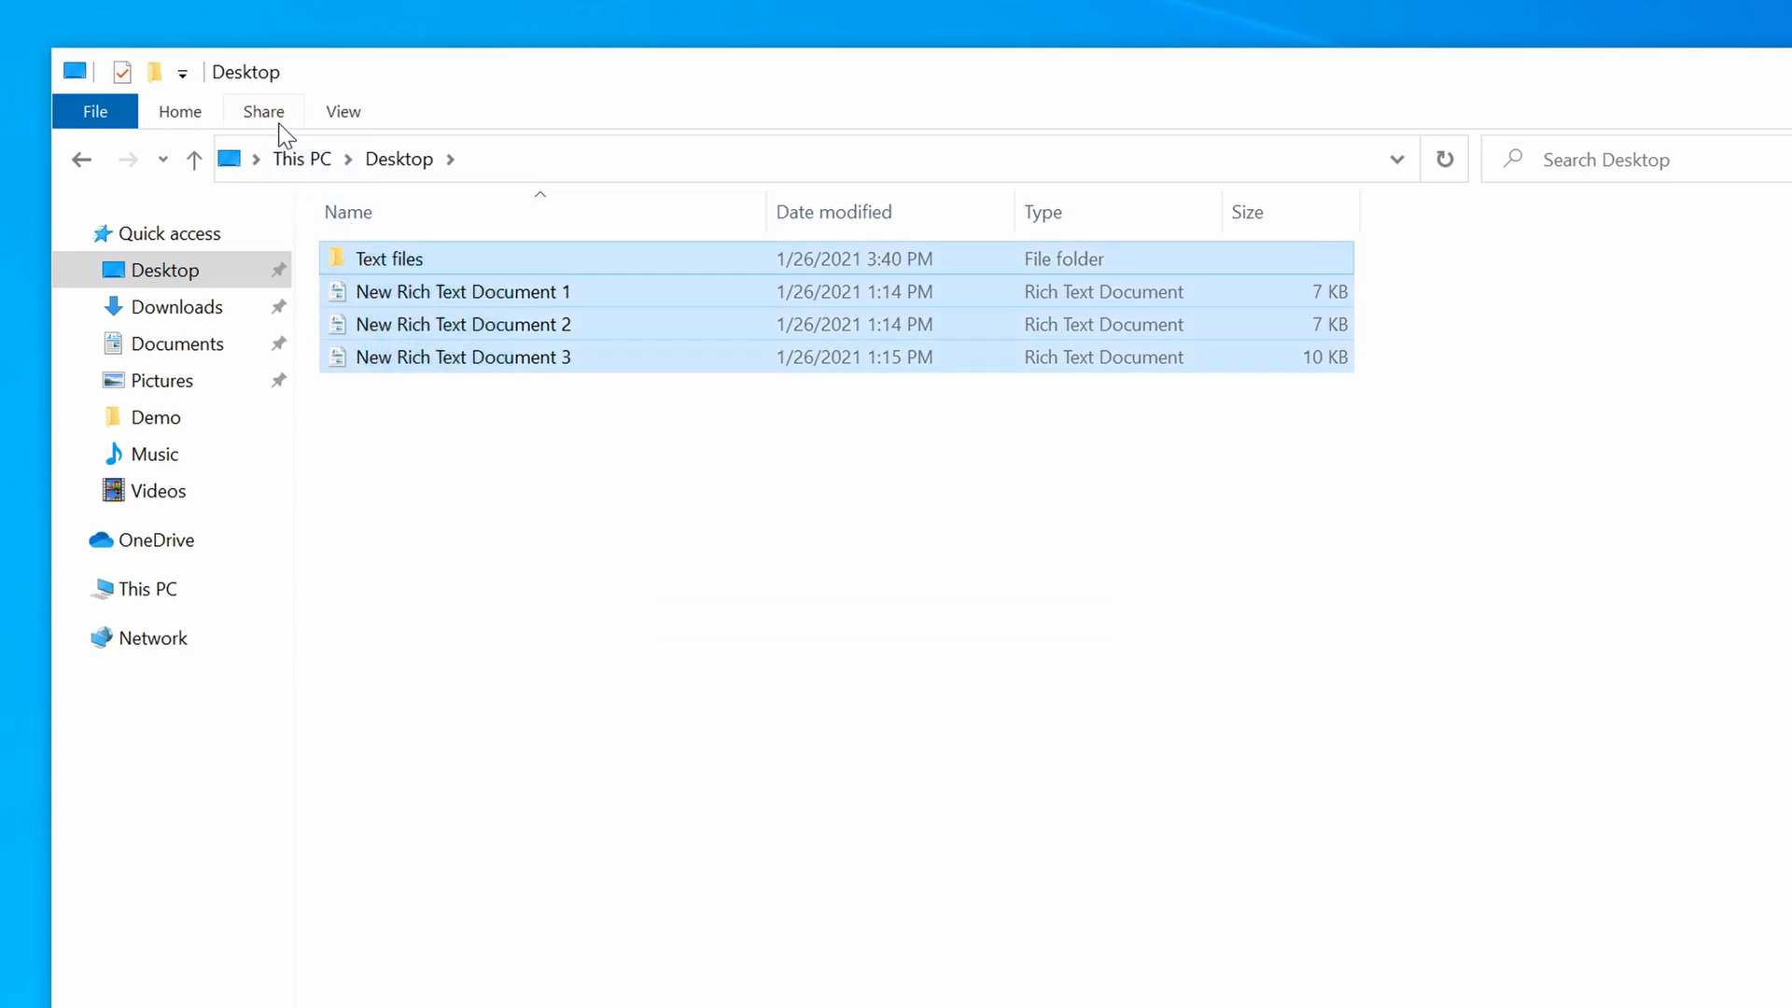
{"action": "left_click", "coordinate": [263, 111]}
{"action": "type", "text": "Docs"}
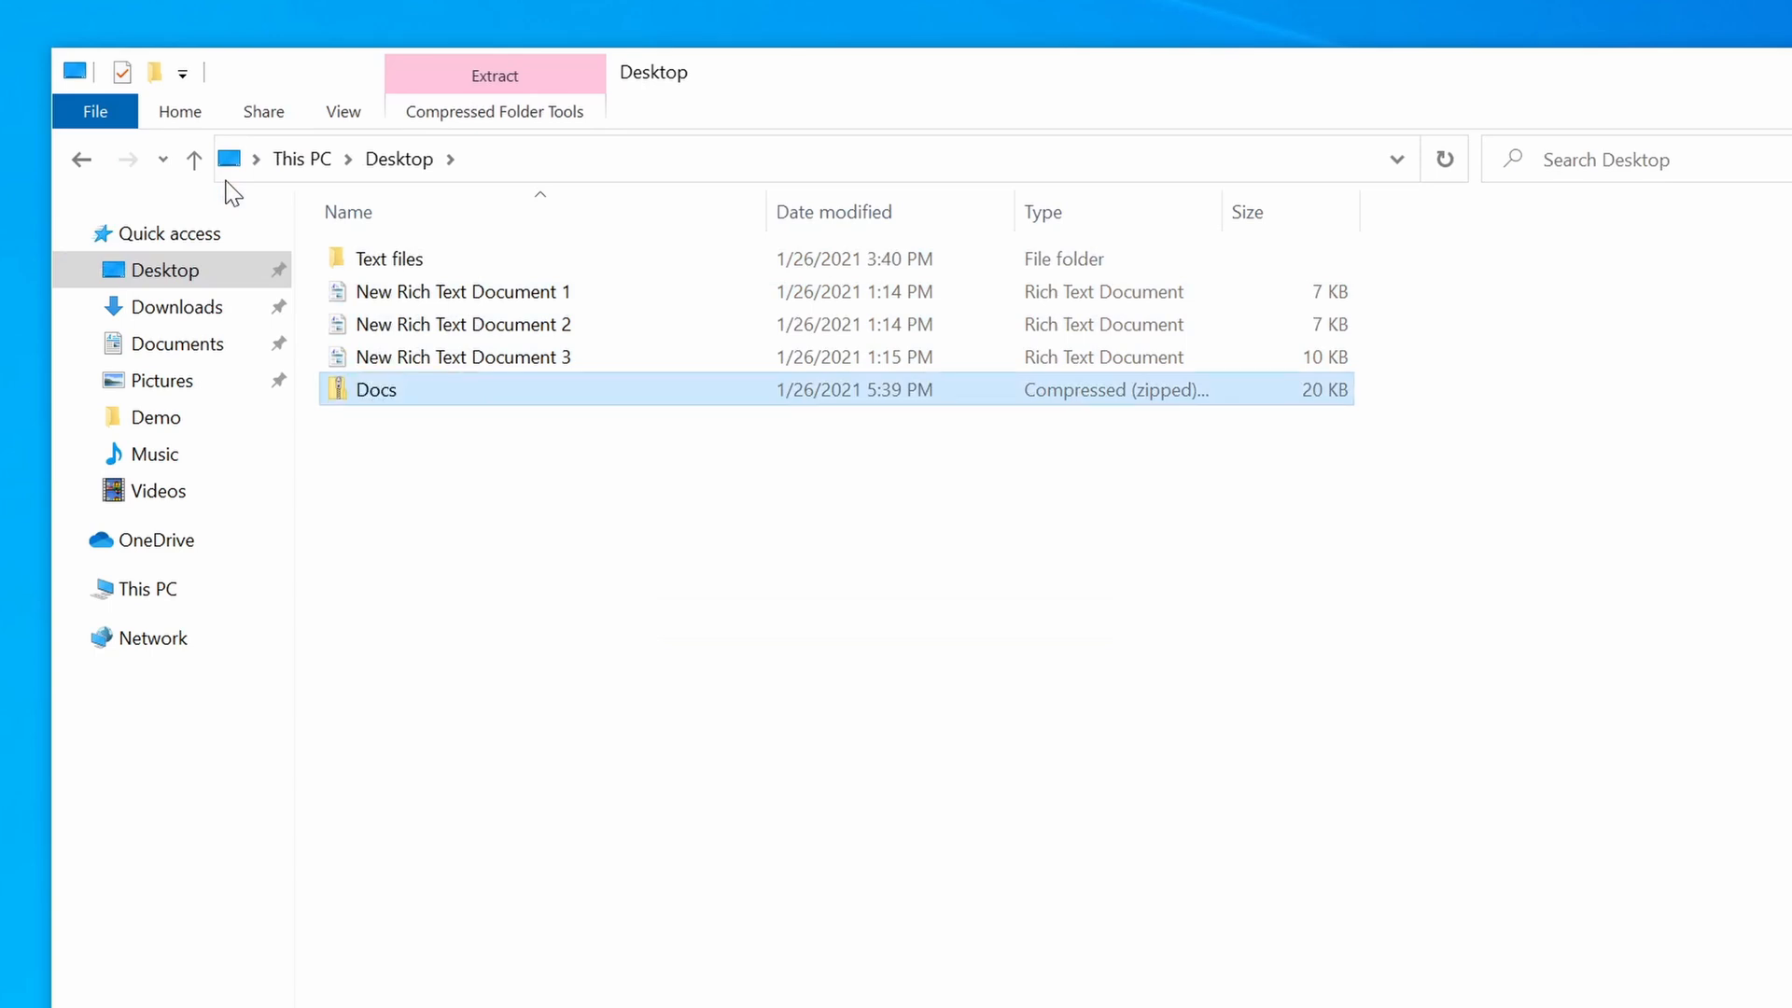
Step: Browse the Docs zip into Text files and its Secret file subfolder, then return to Desktop
{"action": "double_click", "coordinate": [375, 390]}
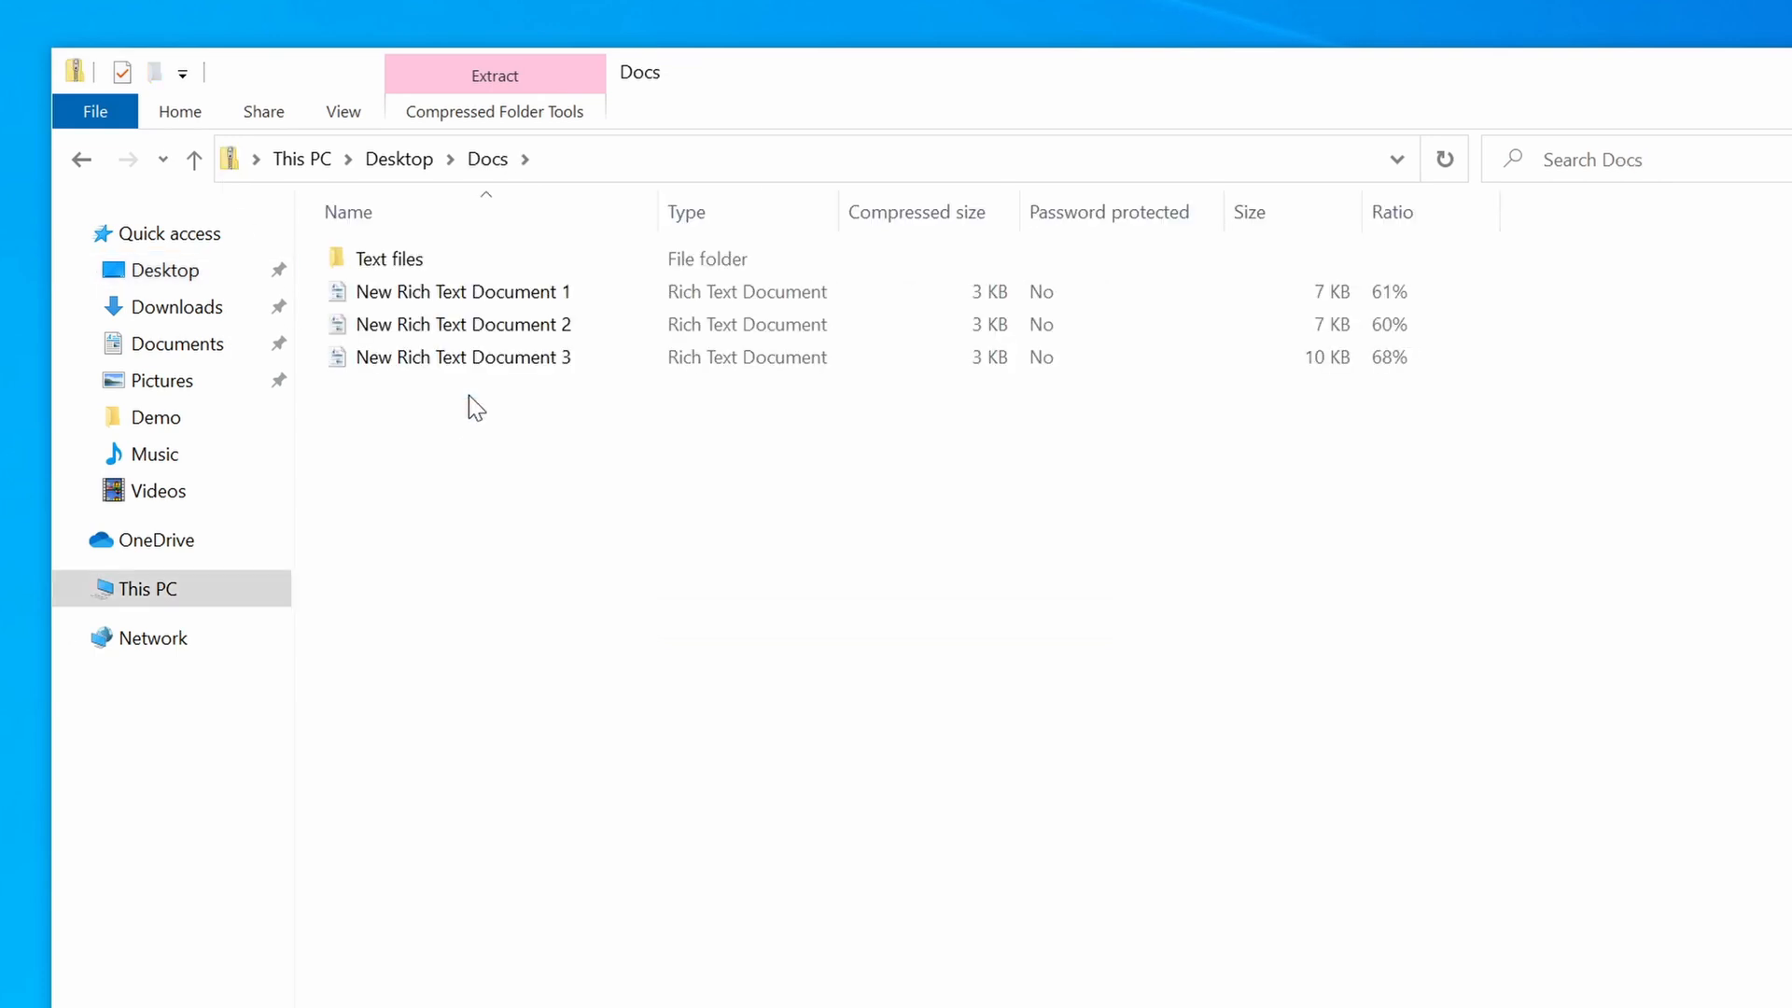
{"action": "double_click", "coordinate": [390, 258]}
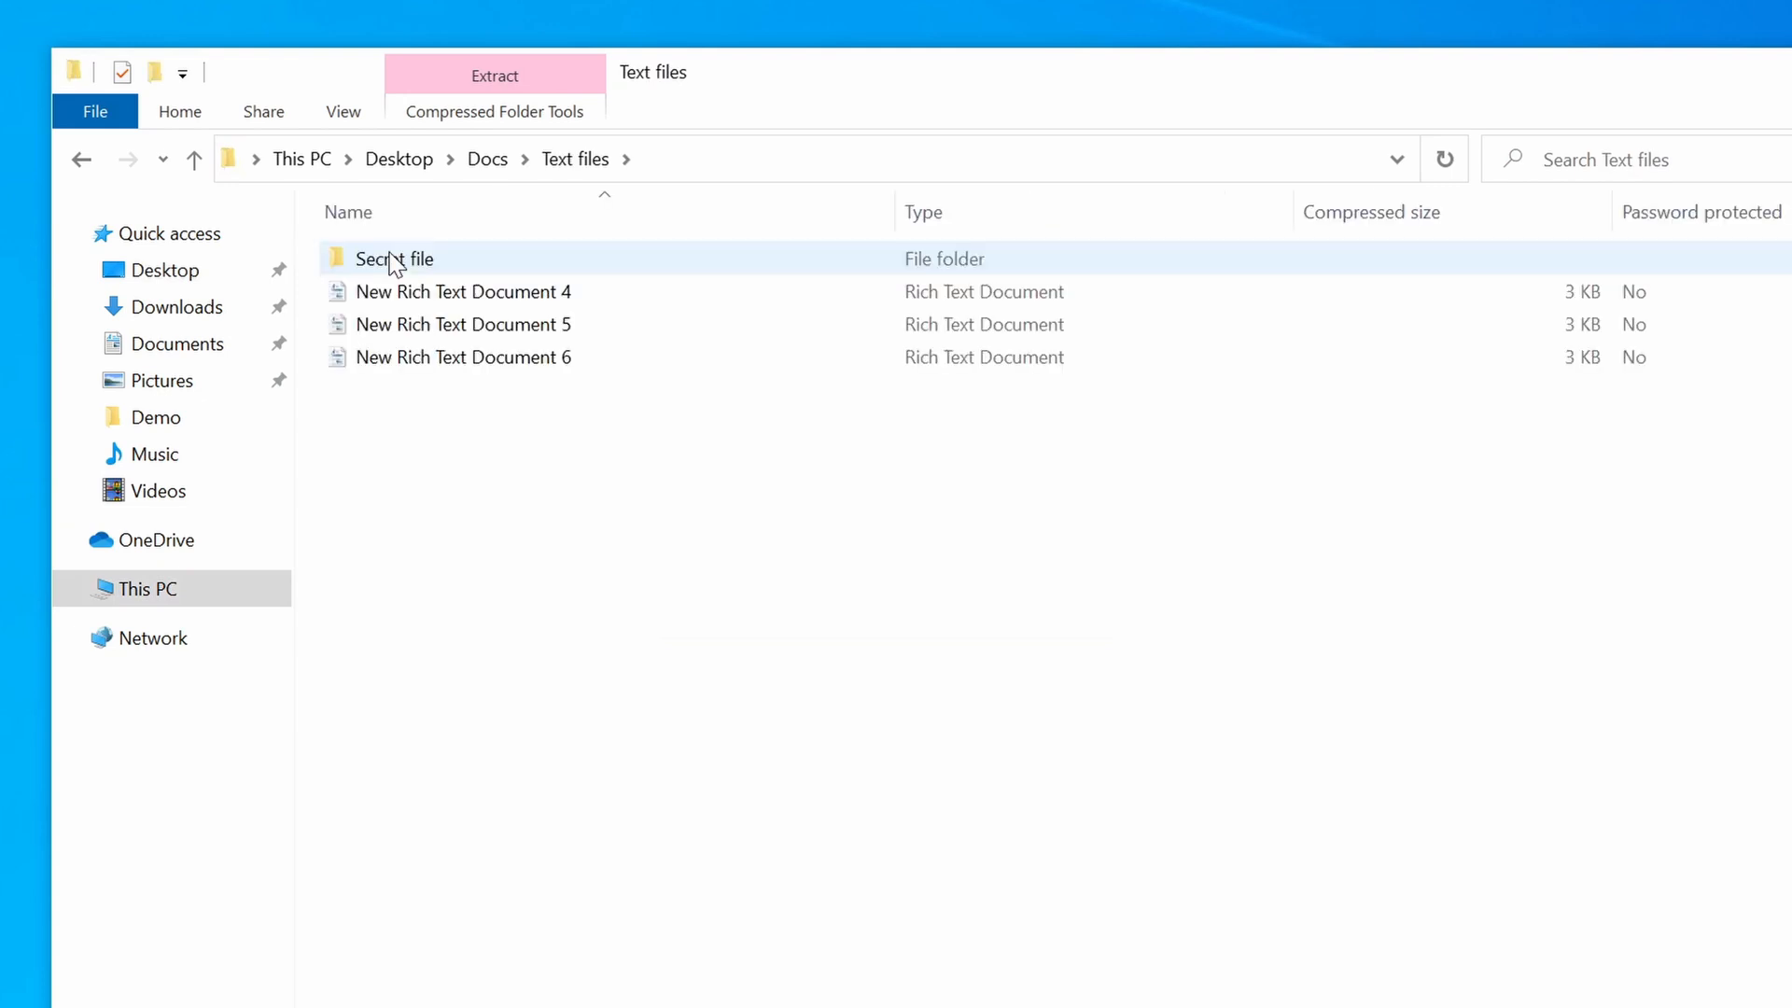
{"action": "double_click", "coordinate": [393, 259]}
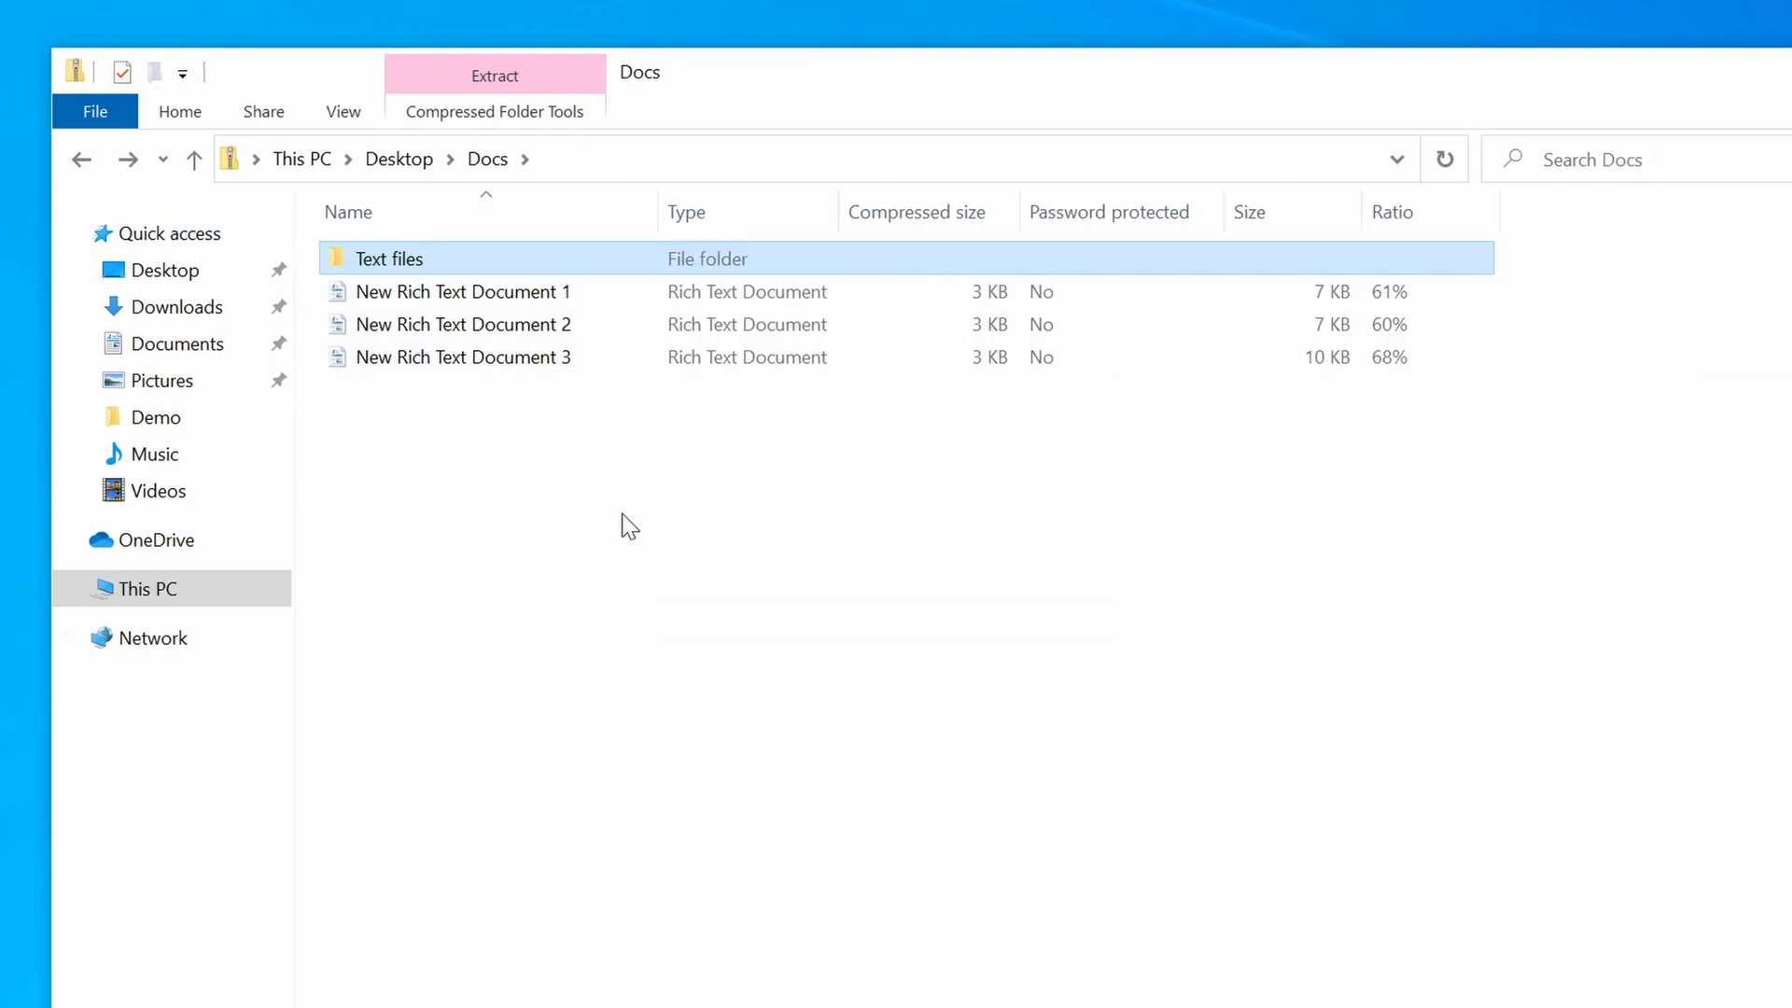
{"action": "left_click", "coordinate": [165, 269]}
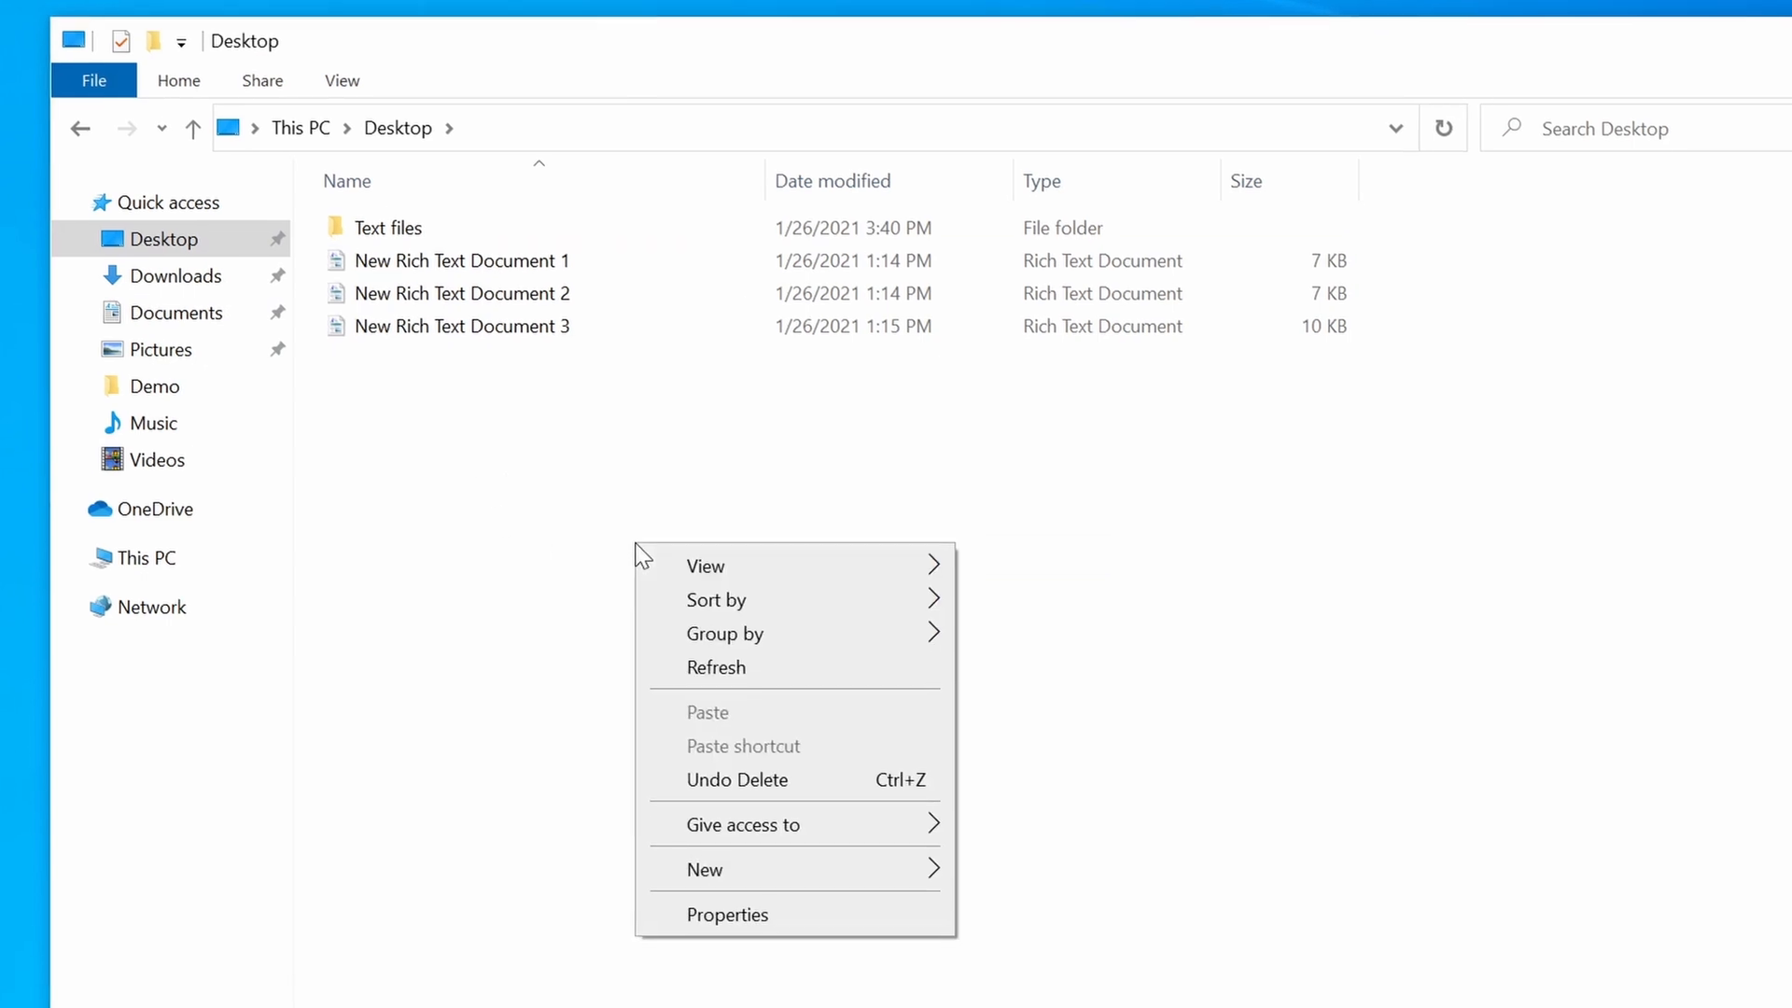
{"action": "mouse_move", "coordinate": [706, 869]}
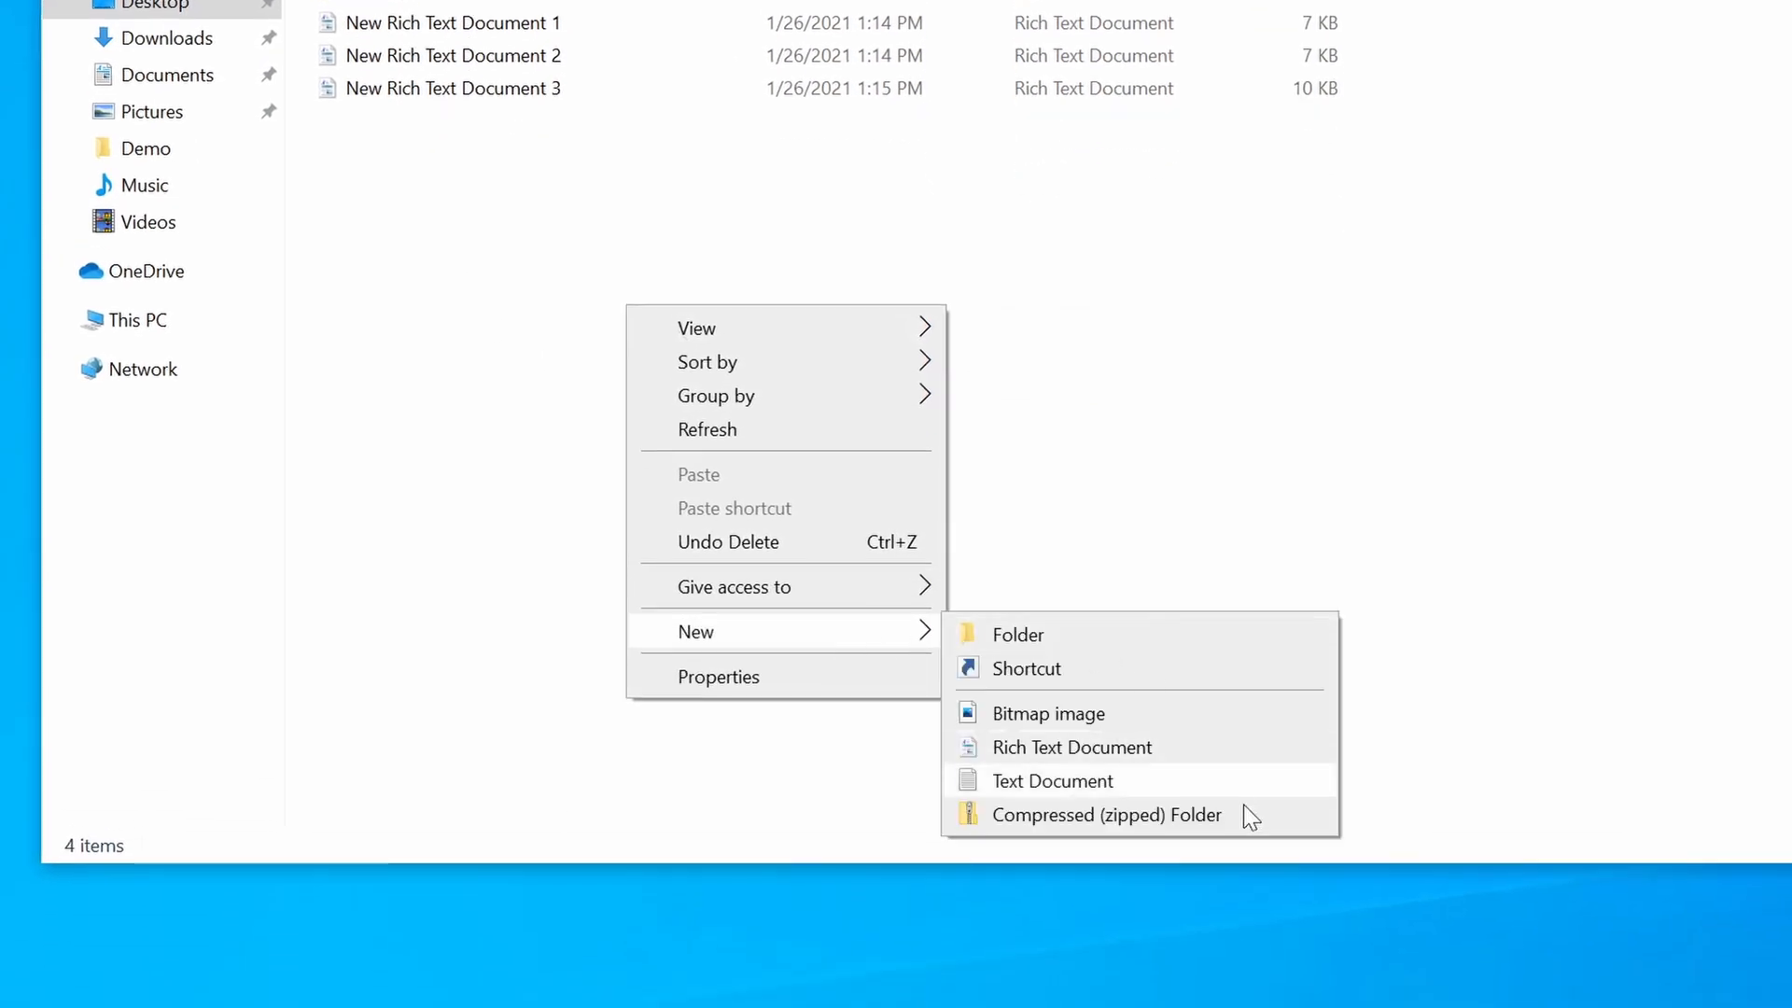
Step: Create a new compressed folder on the Desktop and name it Docs
{"action": "left_click", "coordinate": [1106, 815]}
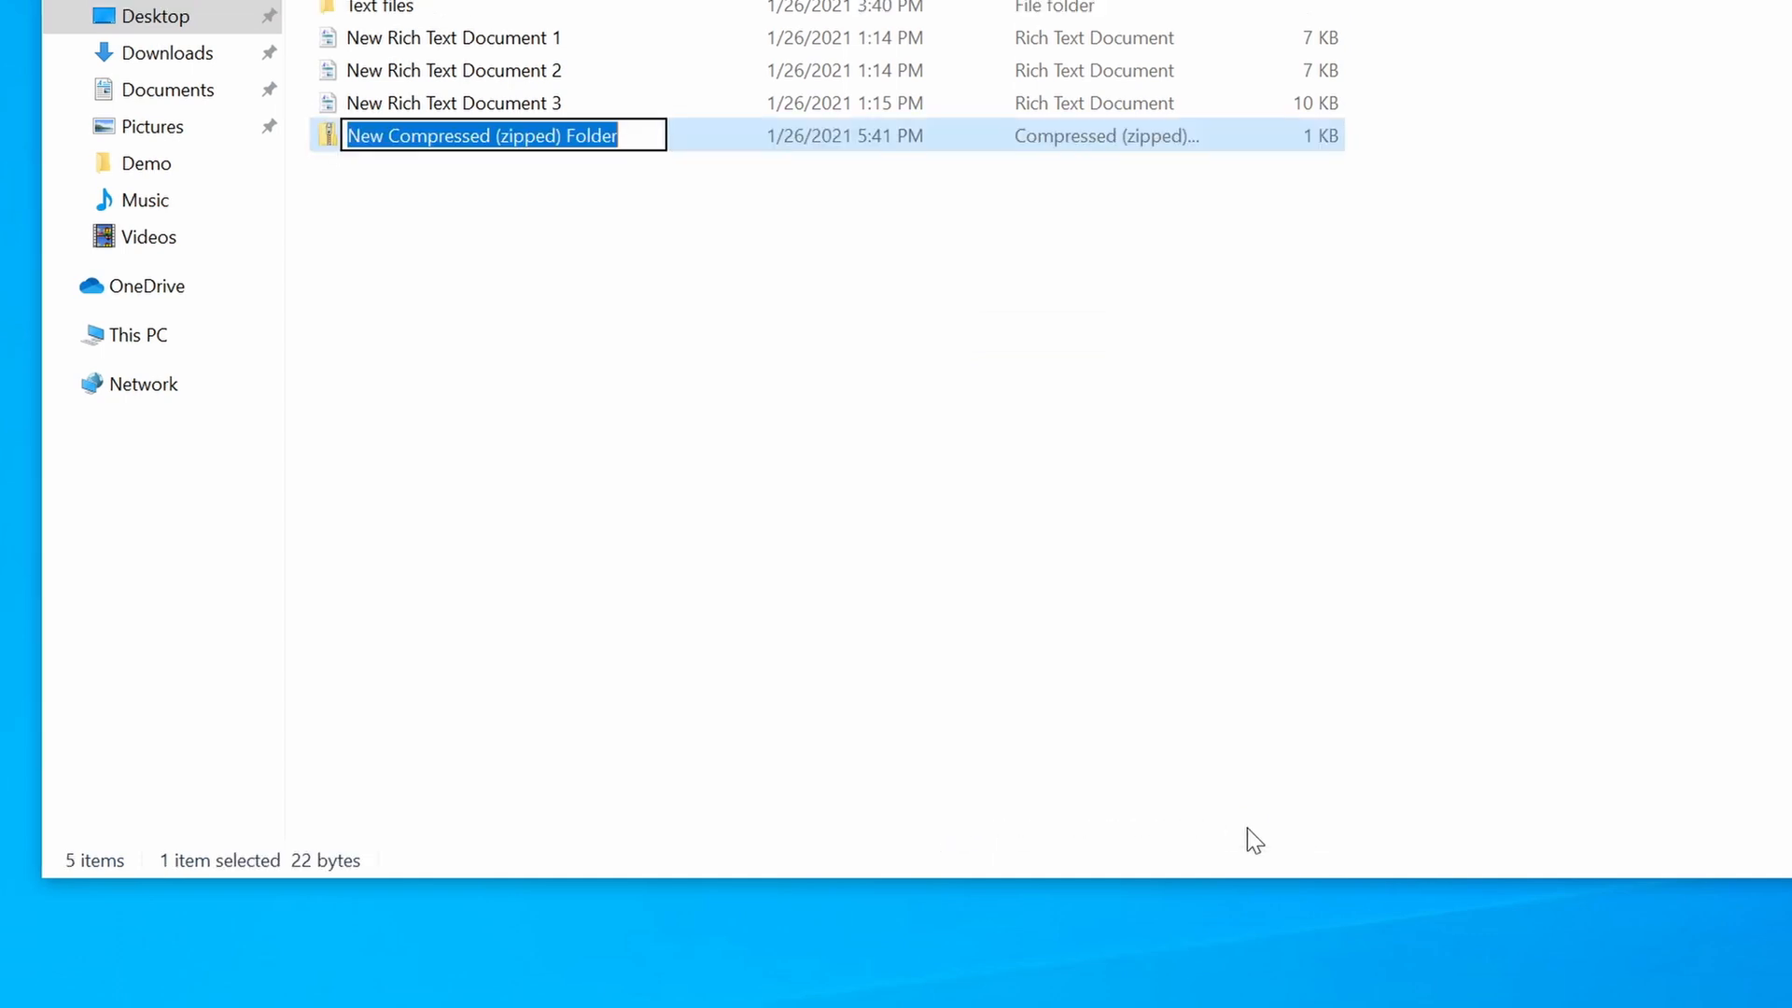
{"action": "type", "text": "Docs"}
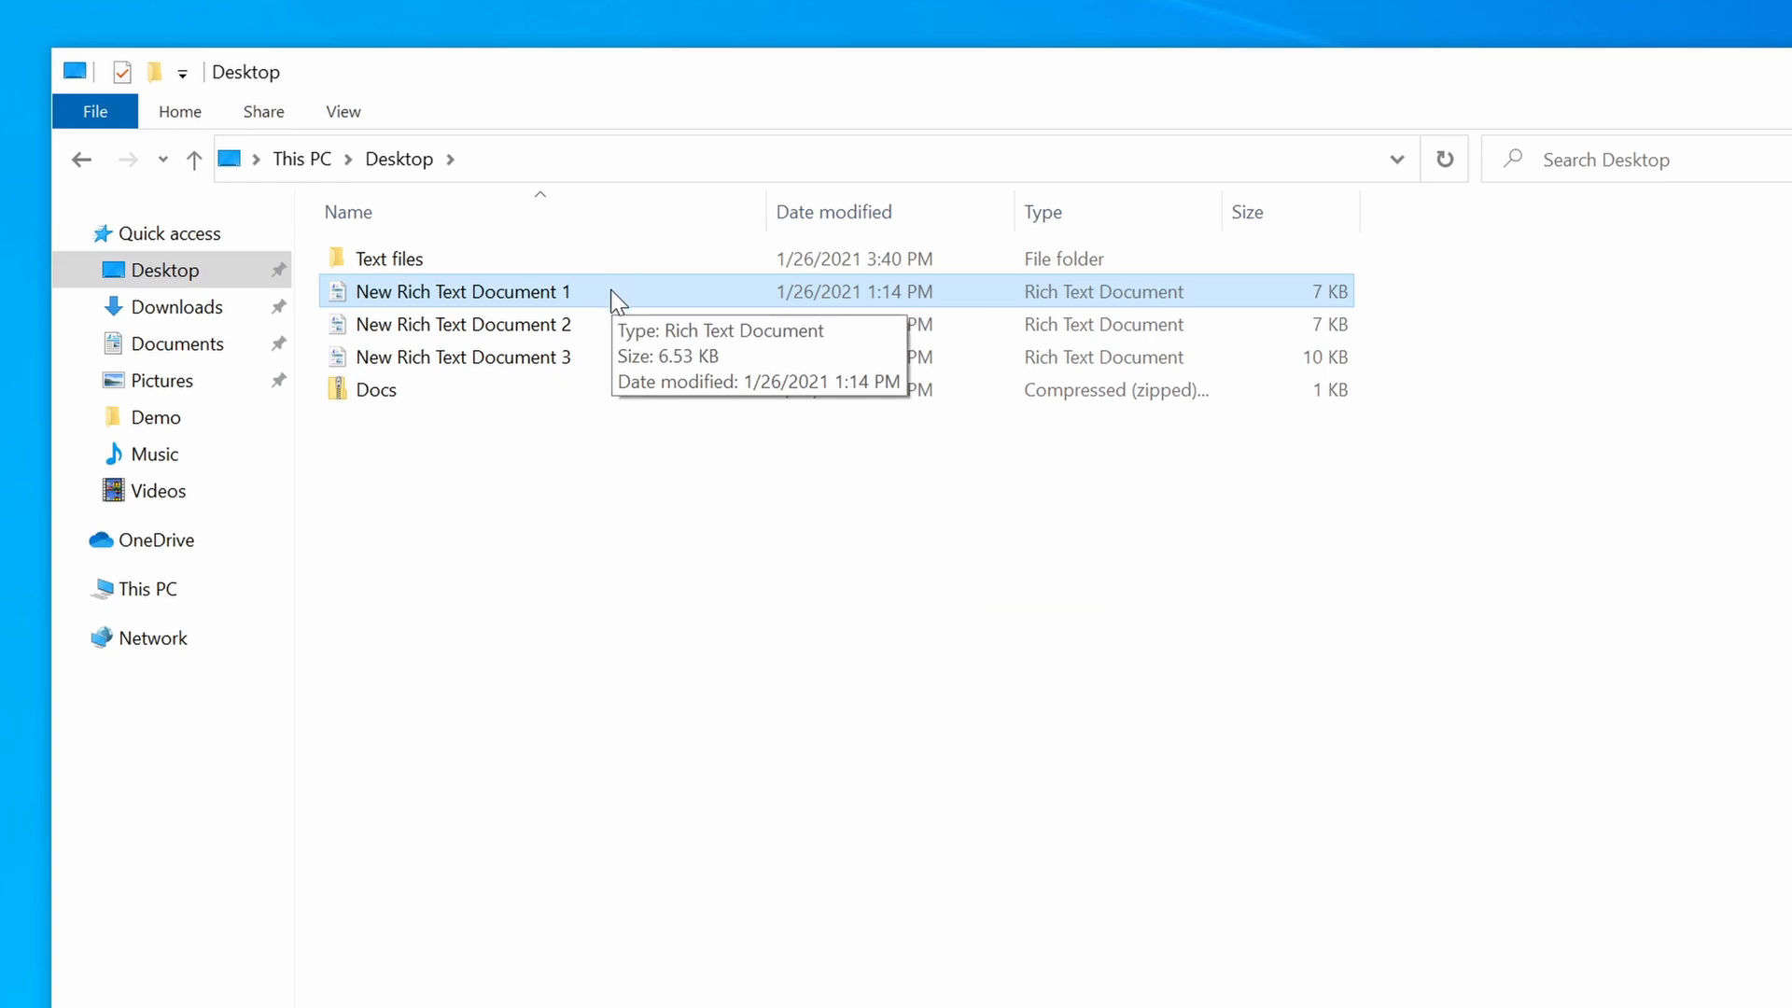
{"action": "mouse_move", "coordinate": [594, 340]}
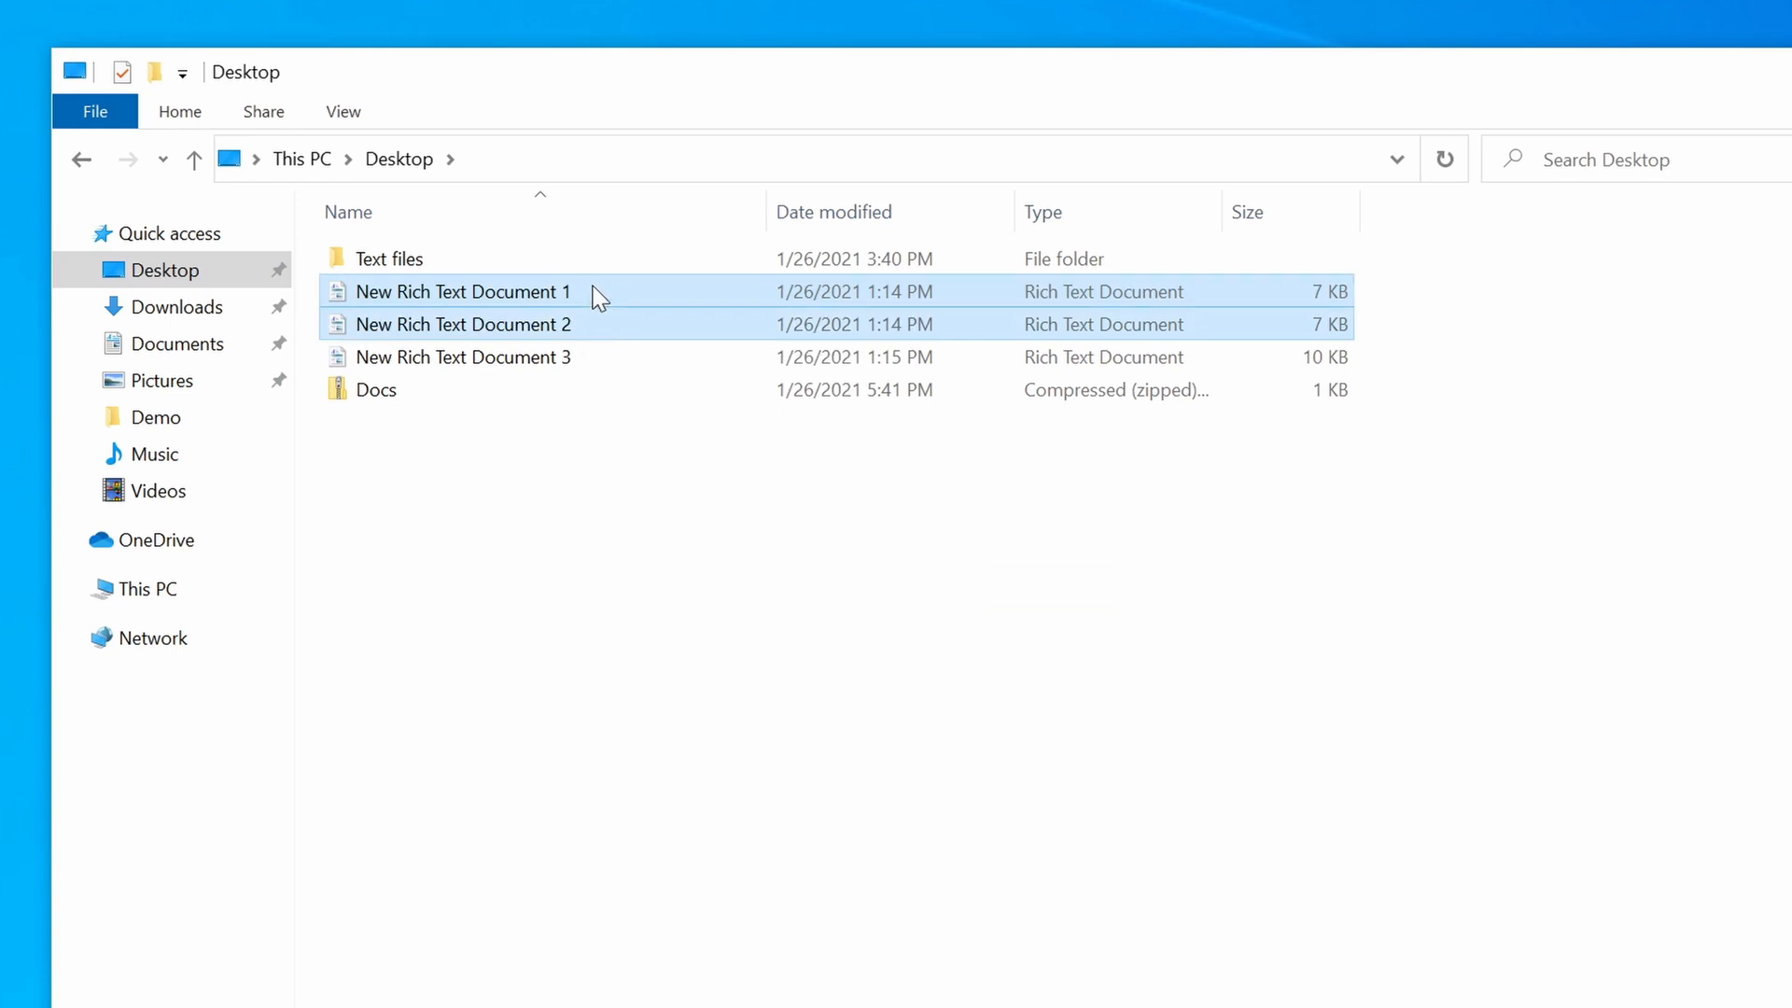
Step: Drag rich text documents 1 and 2 into Docs, then open the zip
{"action": "left_click_drag", "start_coordinate": [593, 296], "coordinate": [504, 402]}
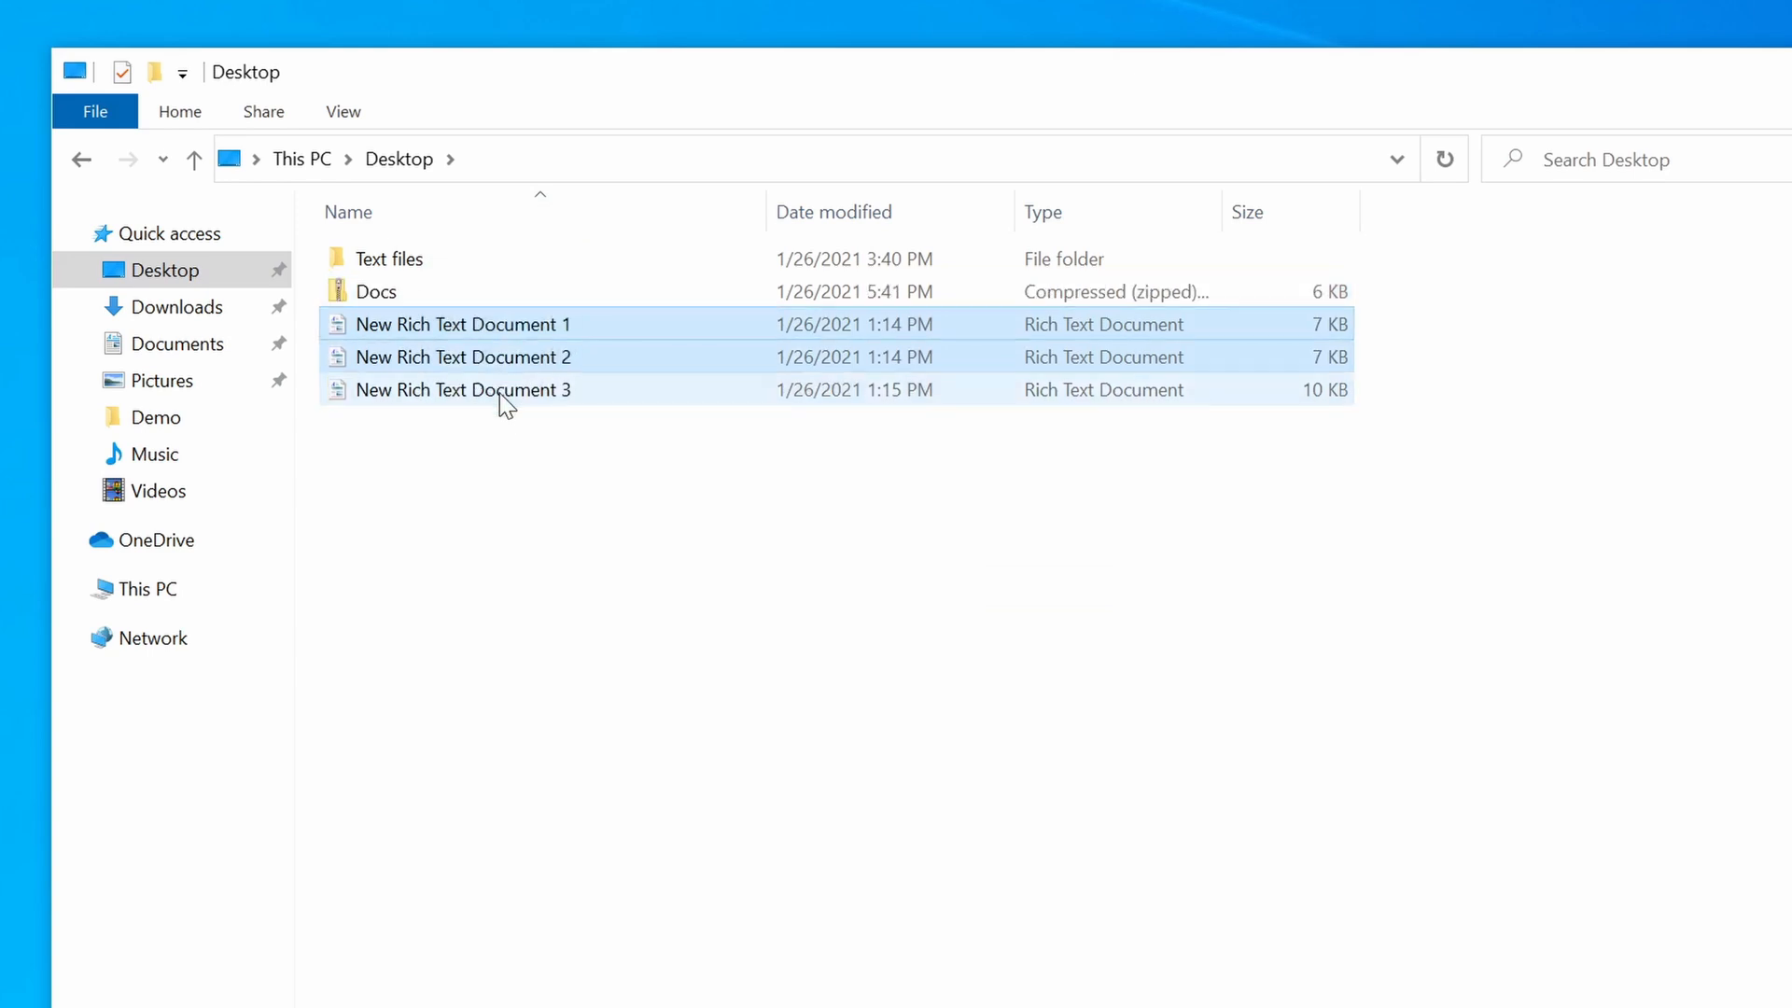
{"action": "double_click", "coordinate": [375, 291]}
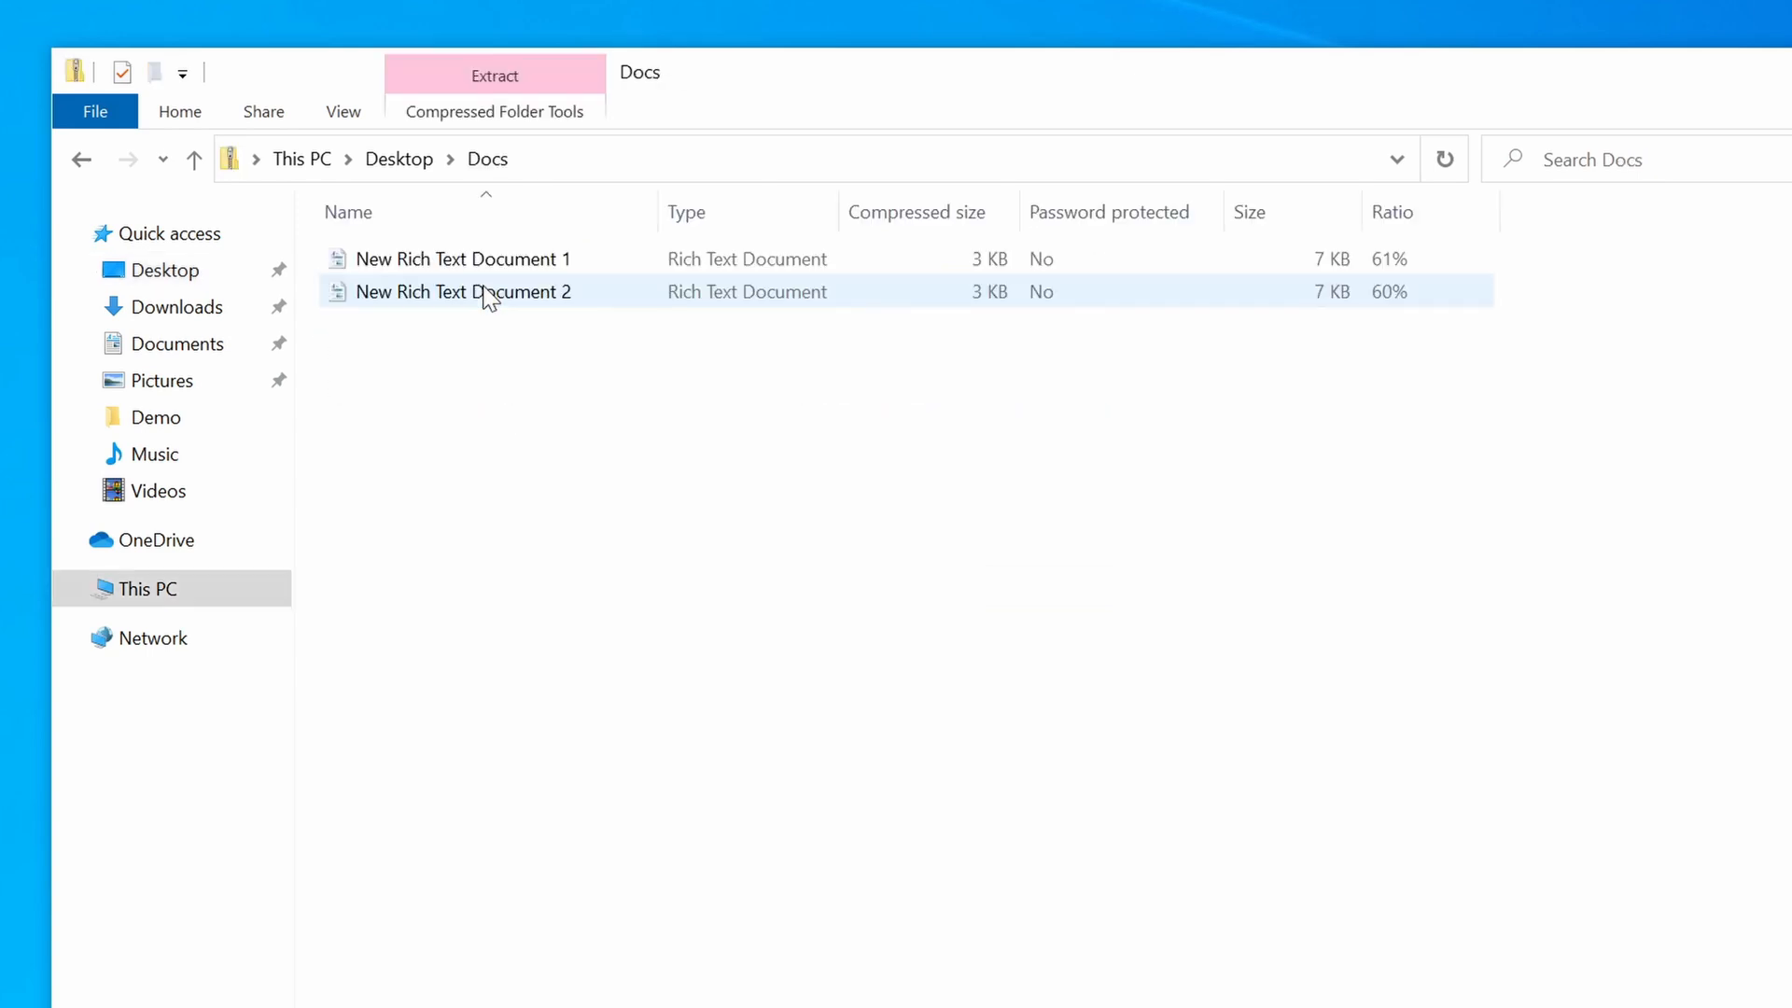